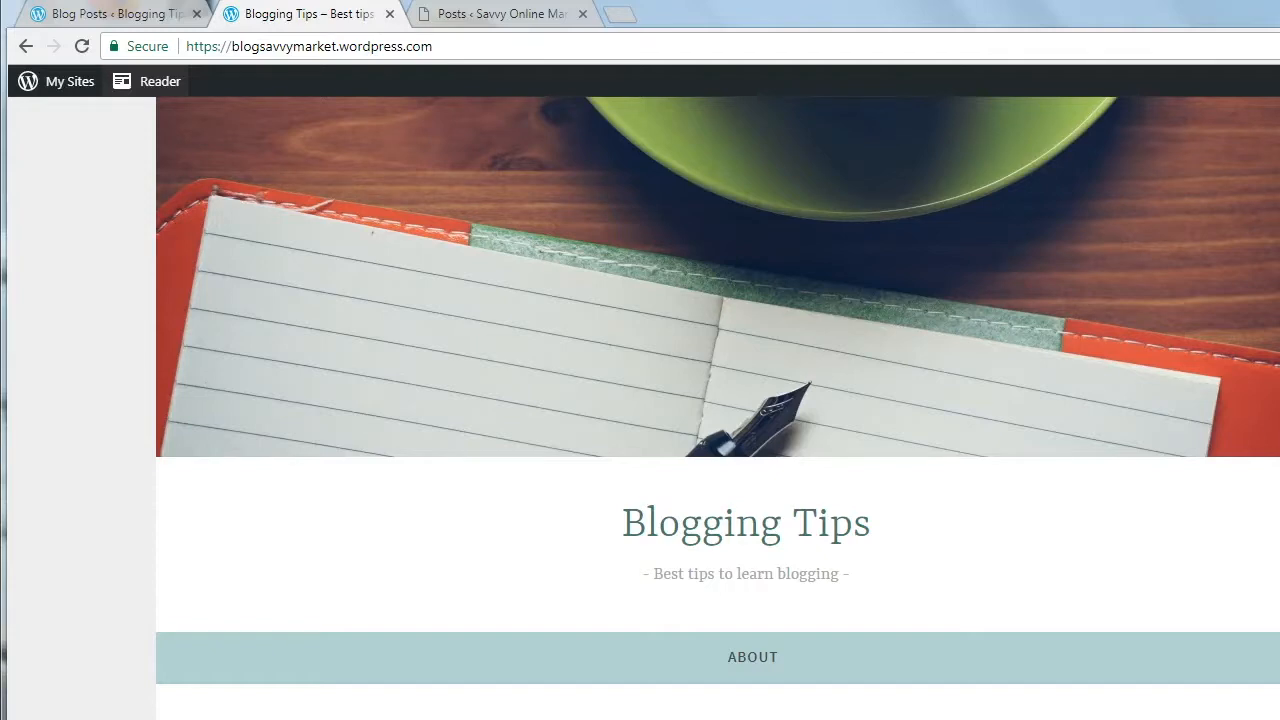
Scroll through the Blogging Tips blog on WordPress.com.
{"action": "scroll", "scroll_direction": "down", "scroll_amount": 3}
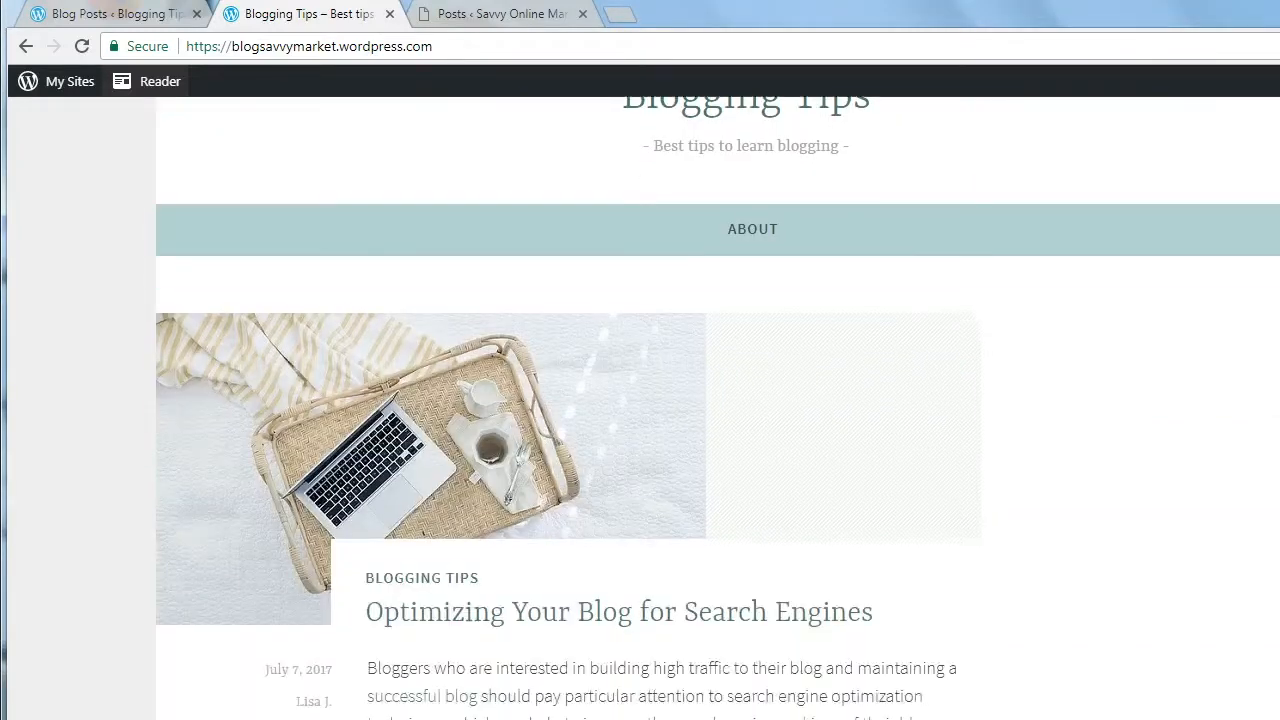
{"action": "scroll", "scroll_direction": "down", "scroll_amount": 3}
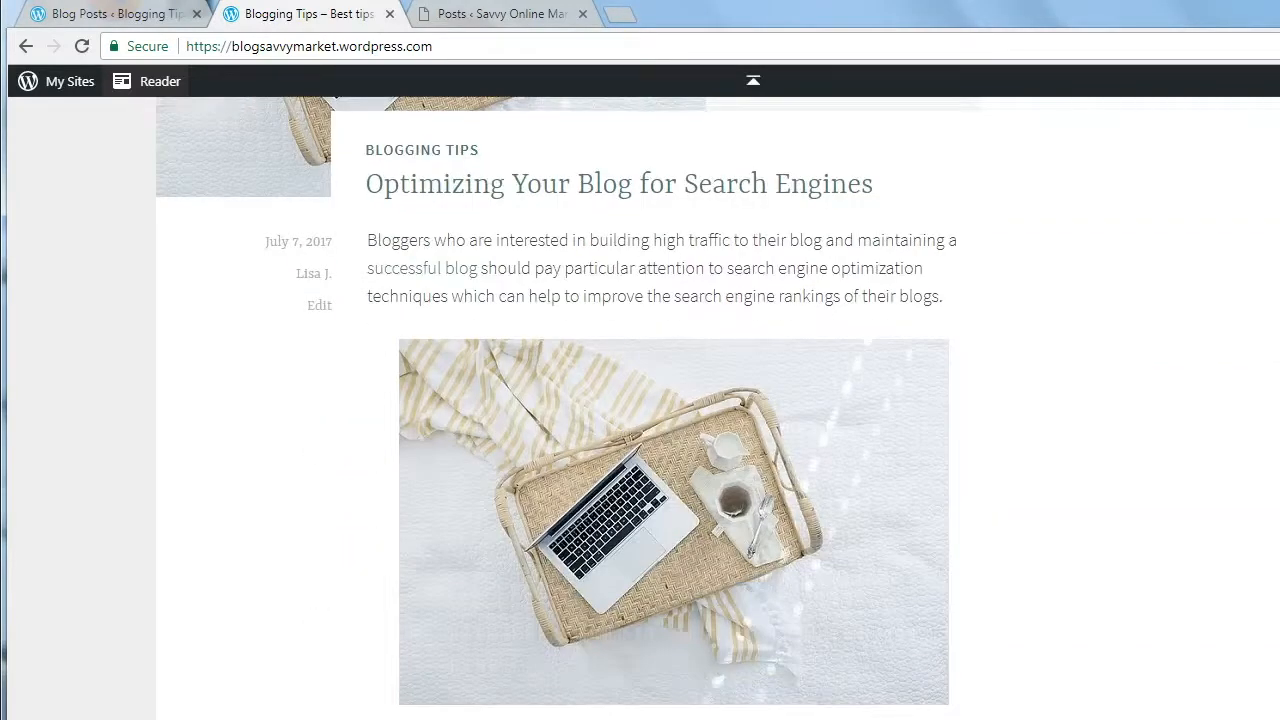
{"action": "scroll", "scroll_direction": "down", "scroll_amount": 3}
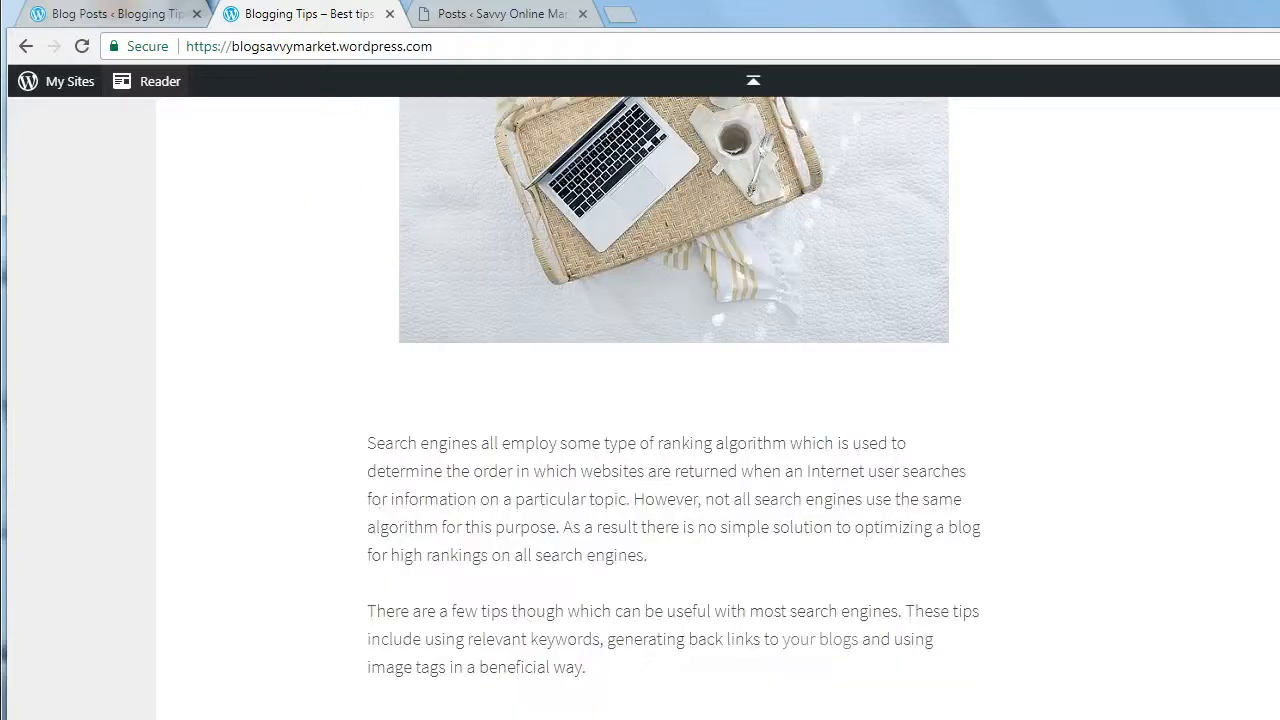
{"action": "scroll", "scroll_direction": "up", "scroll_amount": 3}
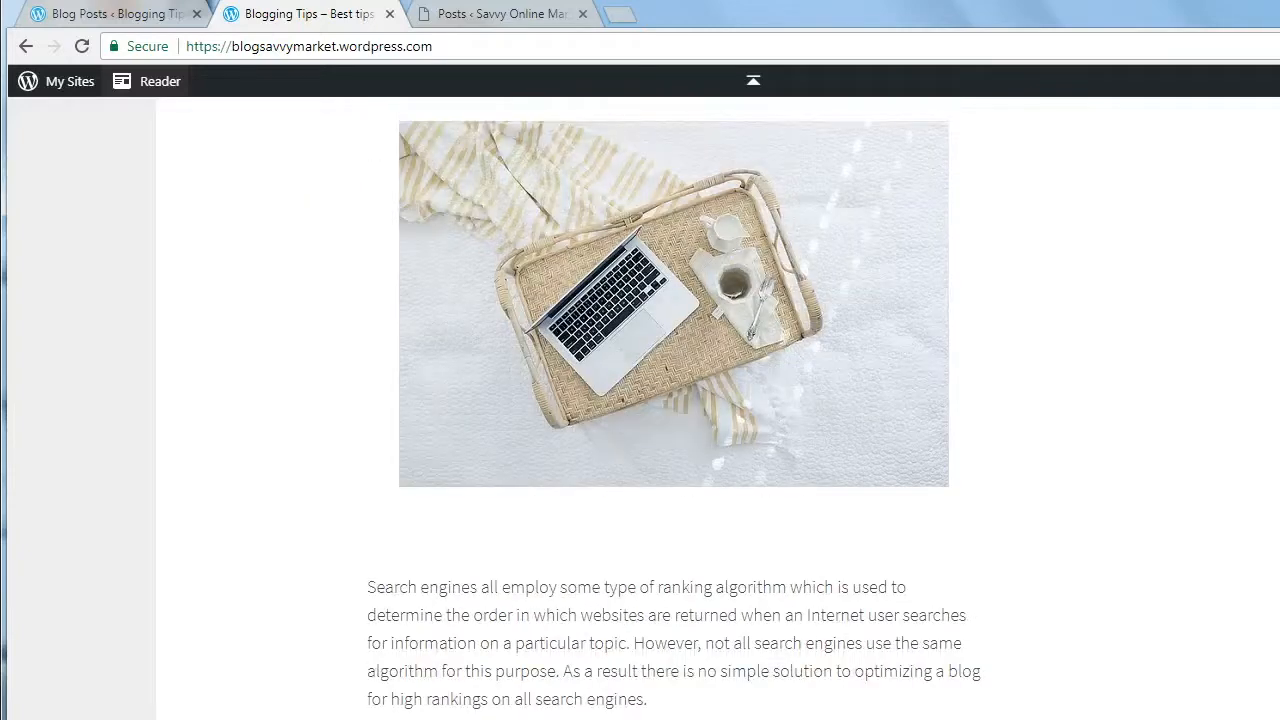
{"action": "scroll", "scroll_direction": "down", "scroll_amount": 3}
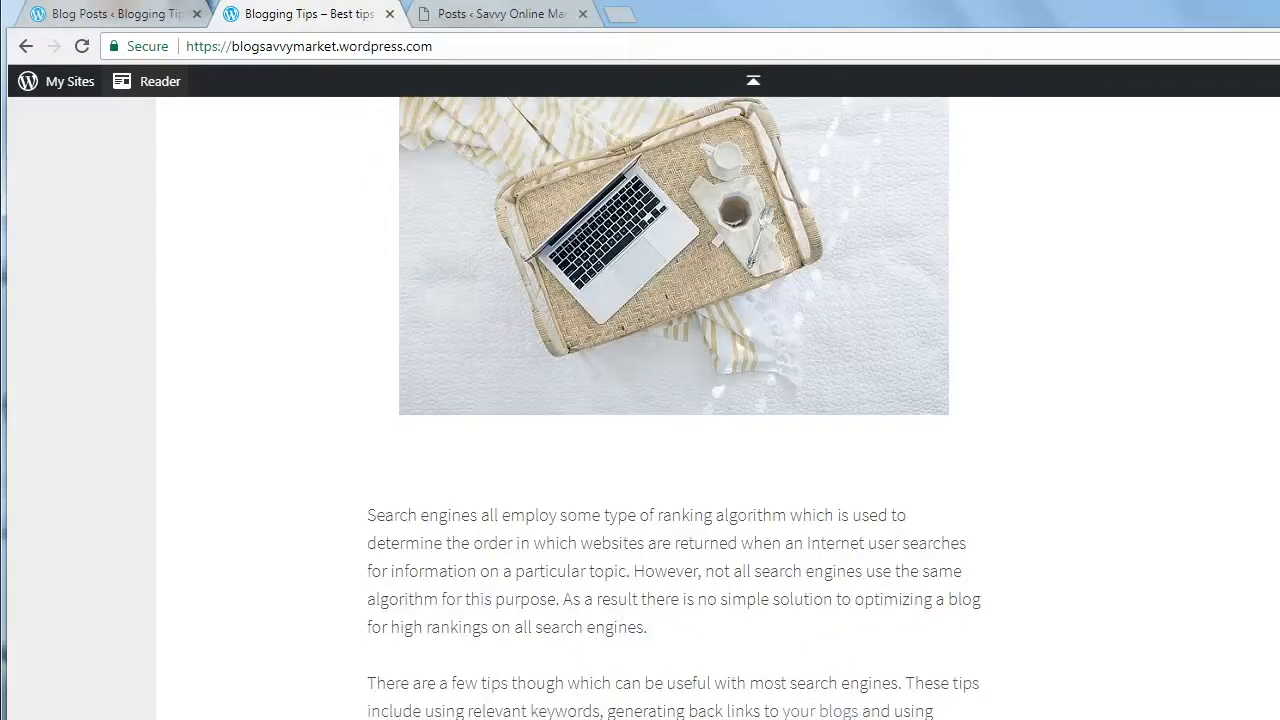
{"action": "scroll", "scroll_direction": "down", "scroll_amount": 3}
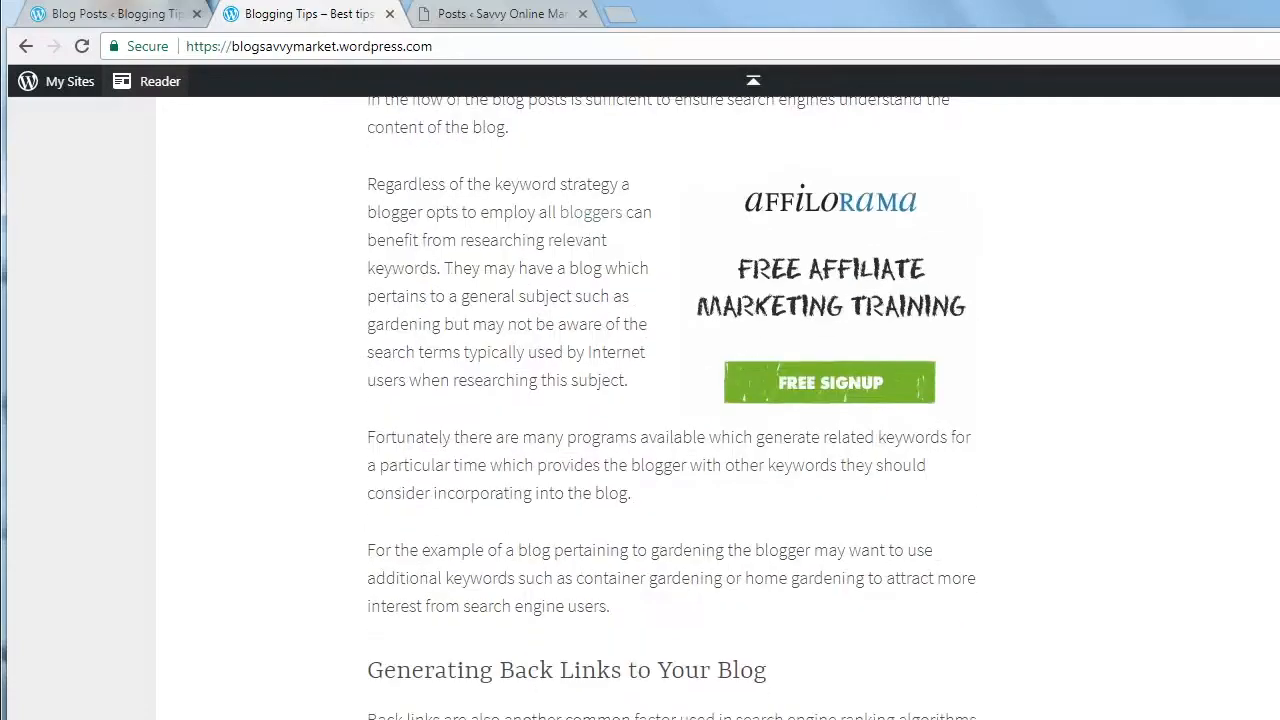
{"action": "scroll", "scroll_direction": "down", "scroll_amount": 3}
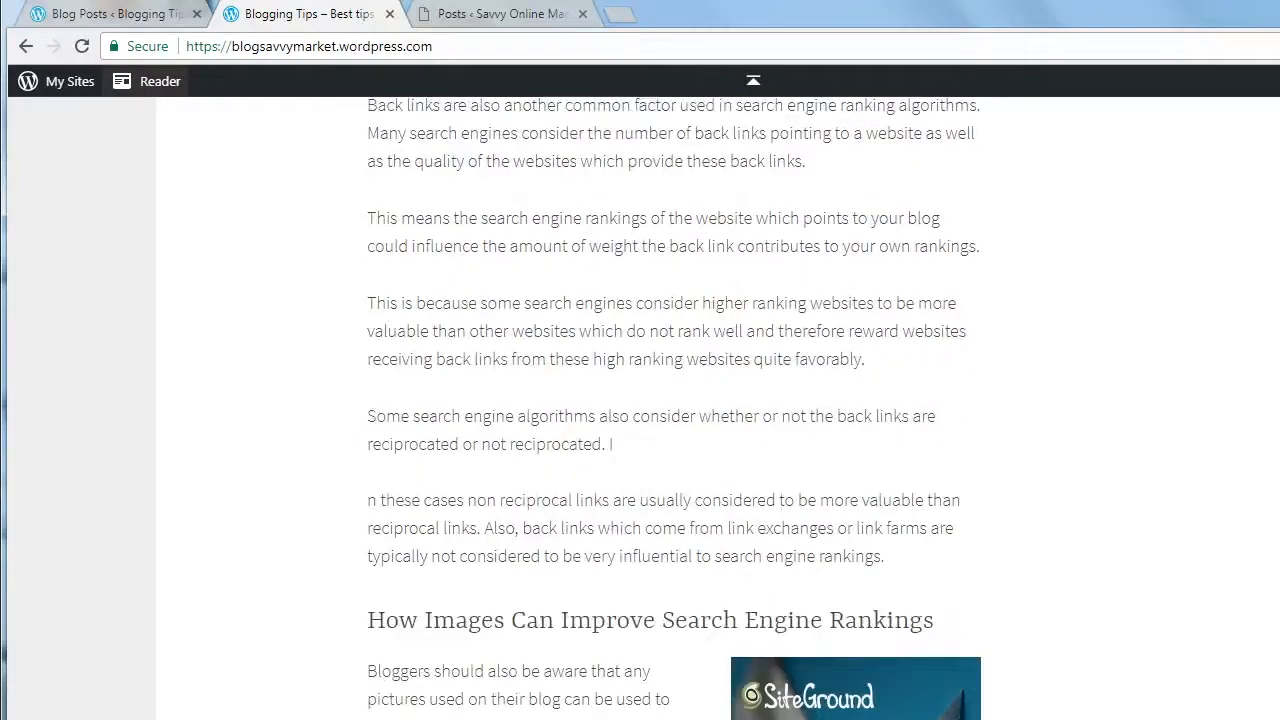
{"action": "scroll", "scroll_direction": "down", "scroll_amount": 3}
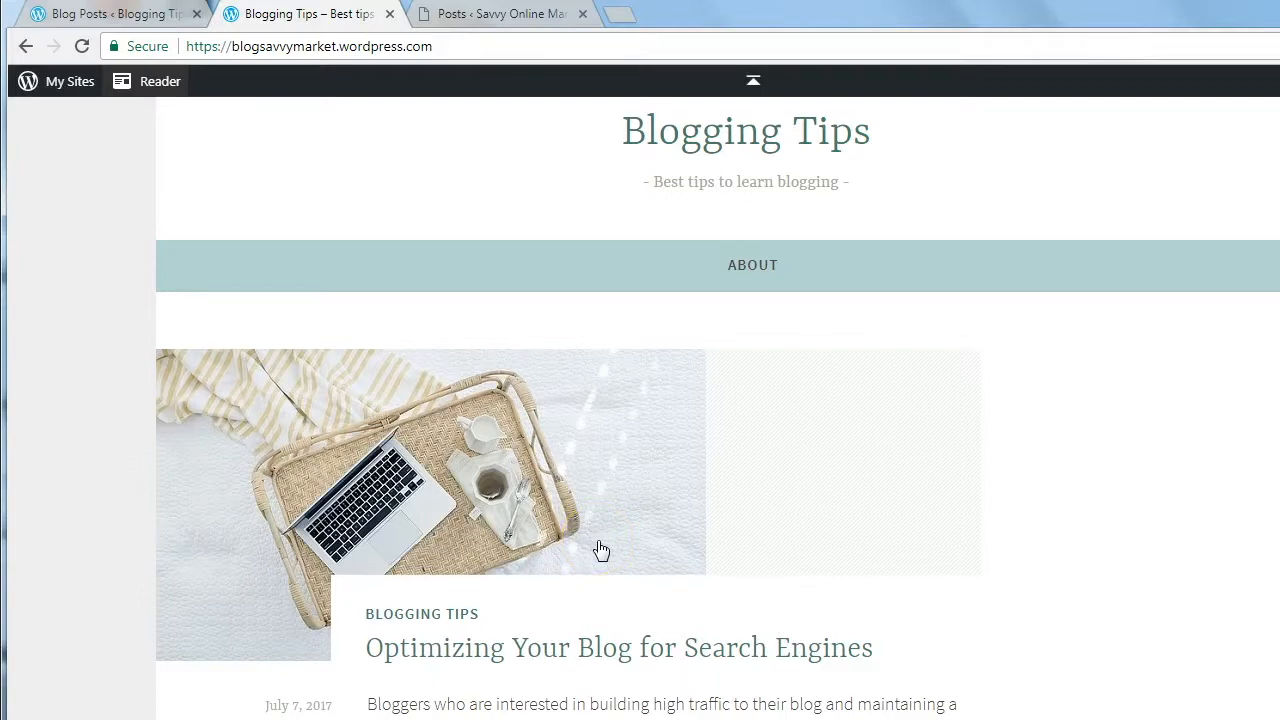
{"action": "mouse_move", "coordinate": [52, 90]}
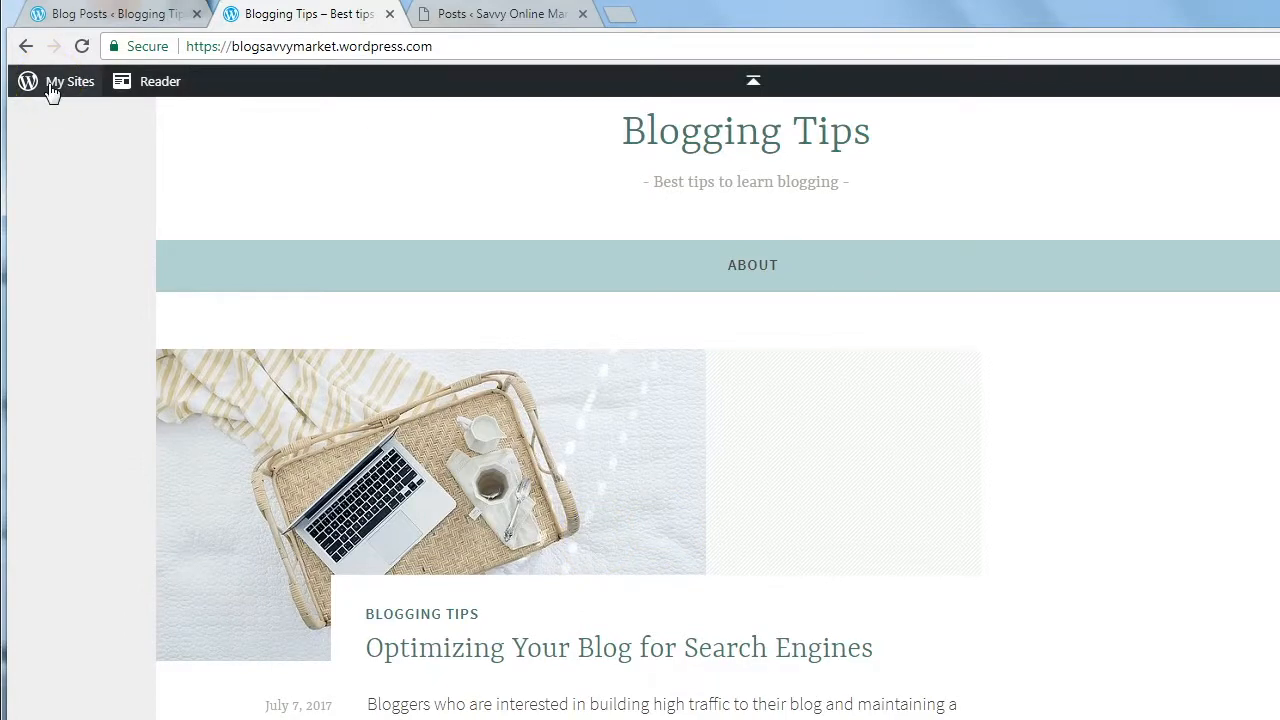
Open the Blogging Tips site's settings via My Sites and scroll toward Export.
{"action": "left_click", "coordinate": [69, 81]}
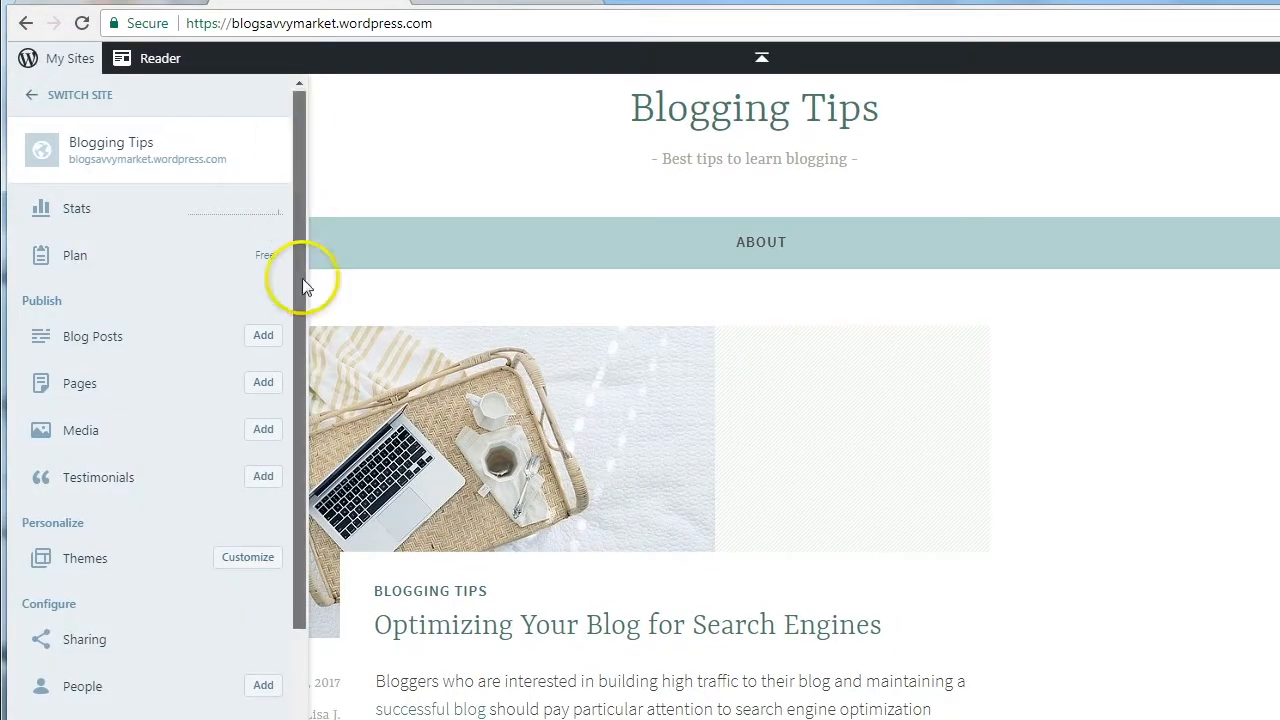
{"action": "scroll", "scroll_direction": "down", "scroll_amount": 3}
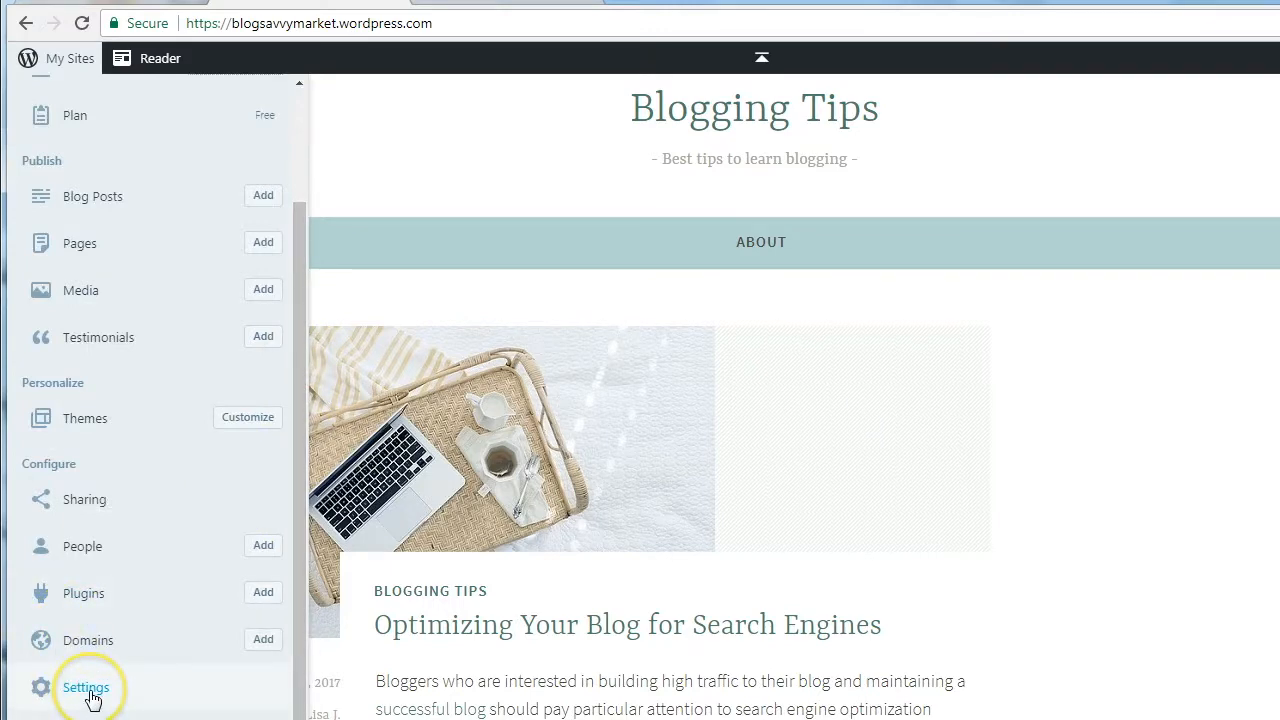
{"action": "left_click", "coordinate": [86, 687]}
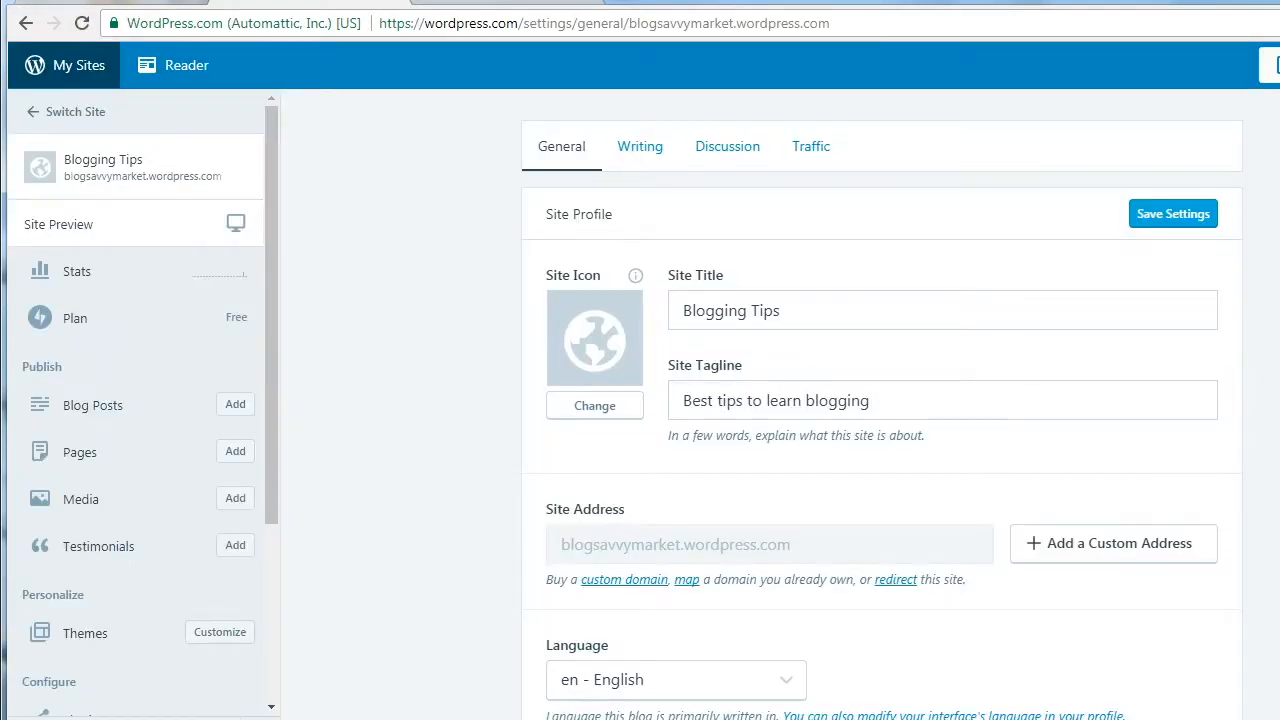
{"action": "scroll", "scroll_direction": "down", "scroll_amount": 3}
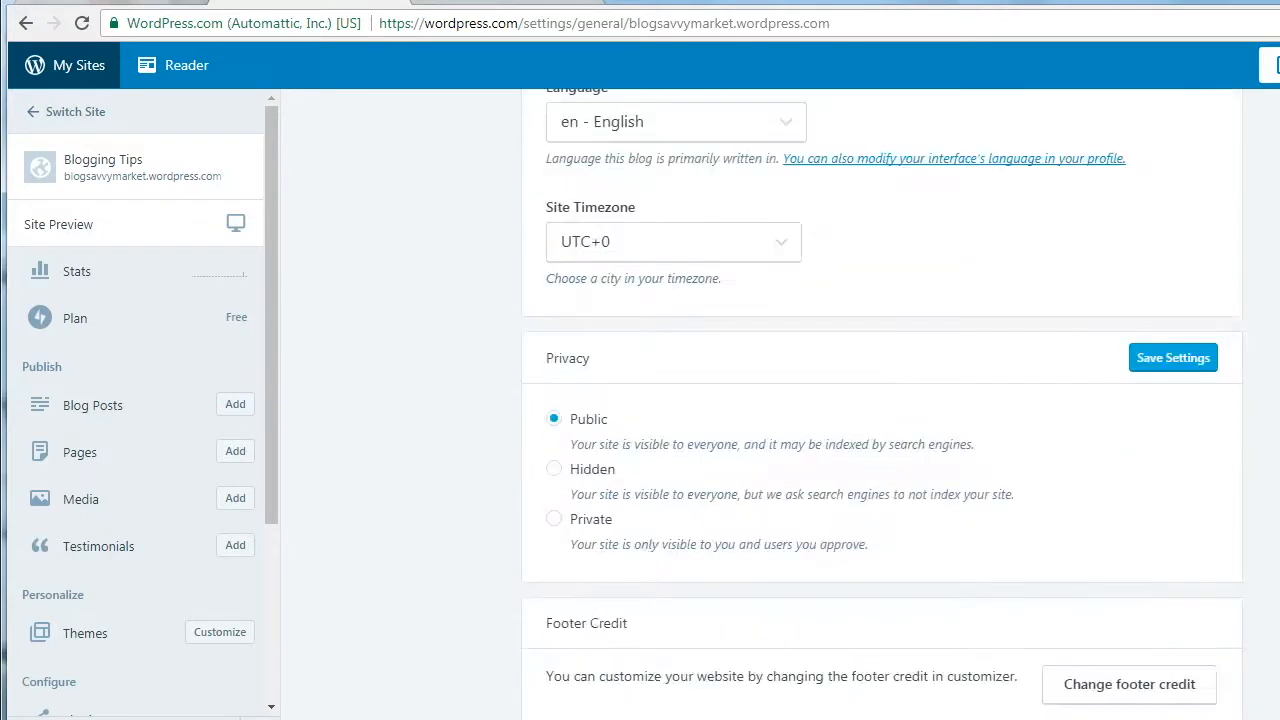
{"action": "scroll", "scroll_direction": "down", "scroll_amount": 3}
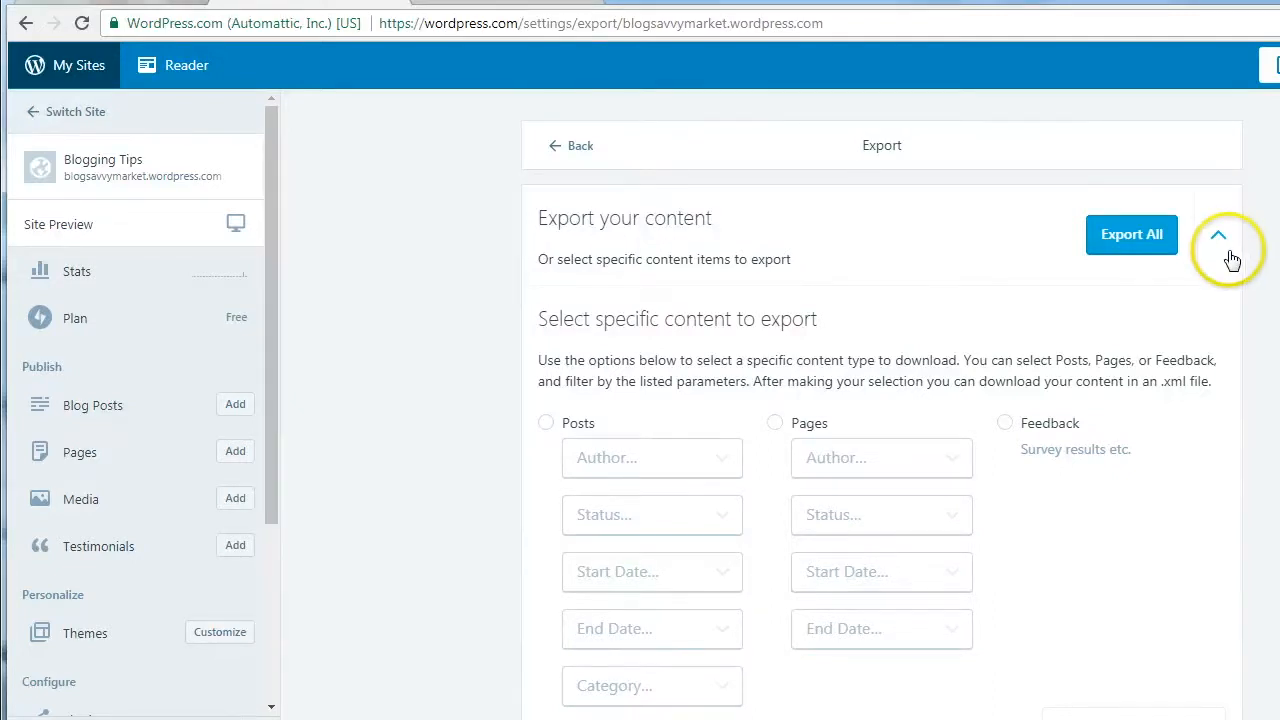
Collapse the specific-content options, export all content, and download the zip archive.
{"action": "left_click", "coordinate": [1218, 234]}
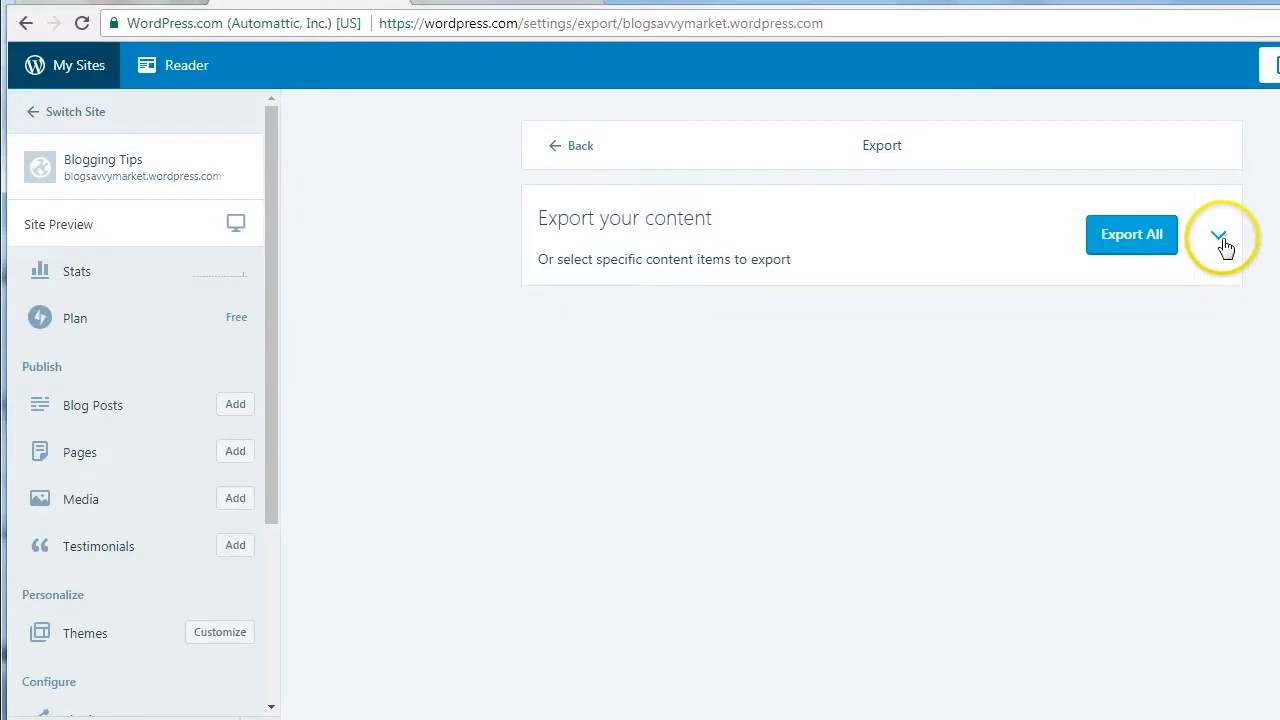
{"action": "left_click", "coordinate": [1131, 234]}
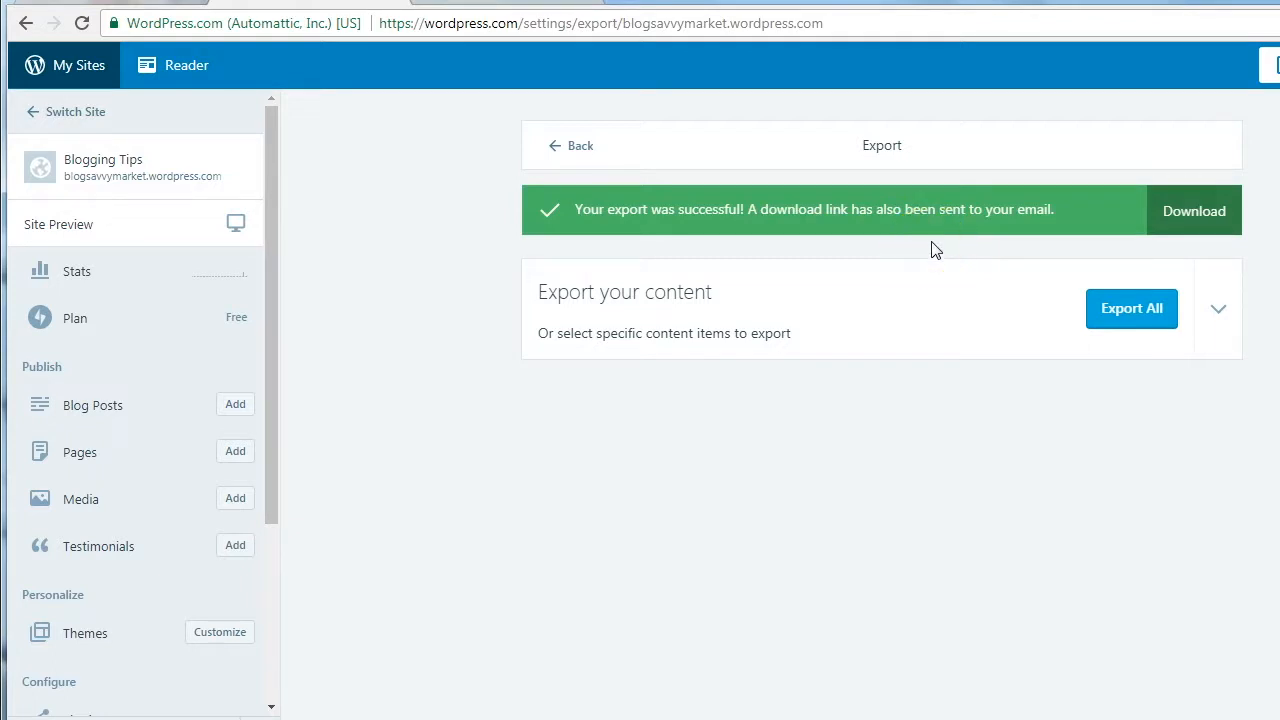
{"action": "mouse_move", "coordinate": [1193, 211]}
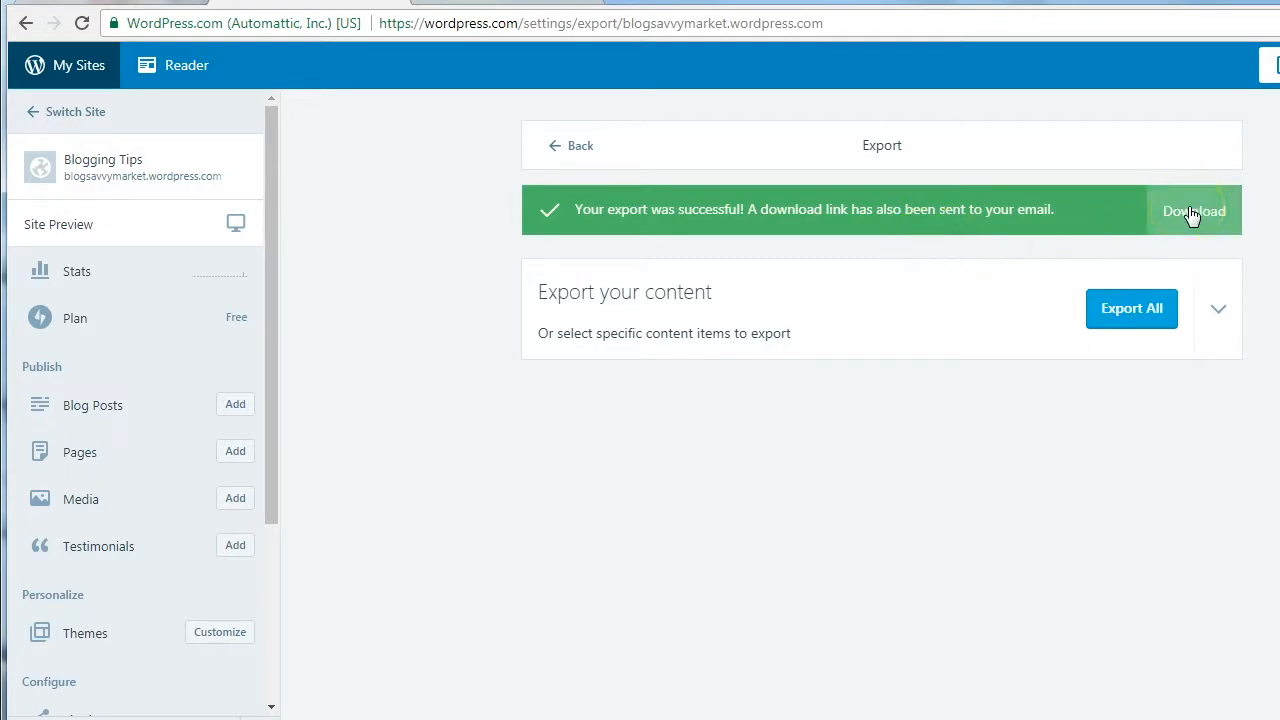
{"action": "left_click", "coordinate": [1193, 211]}
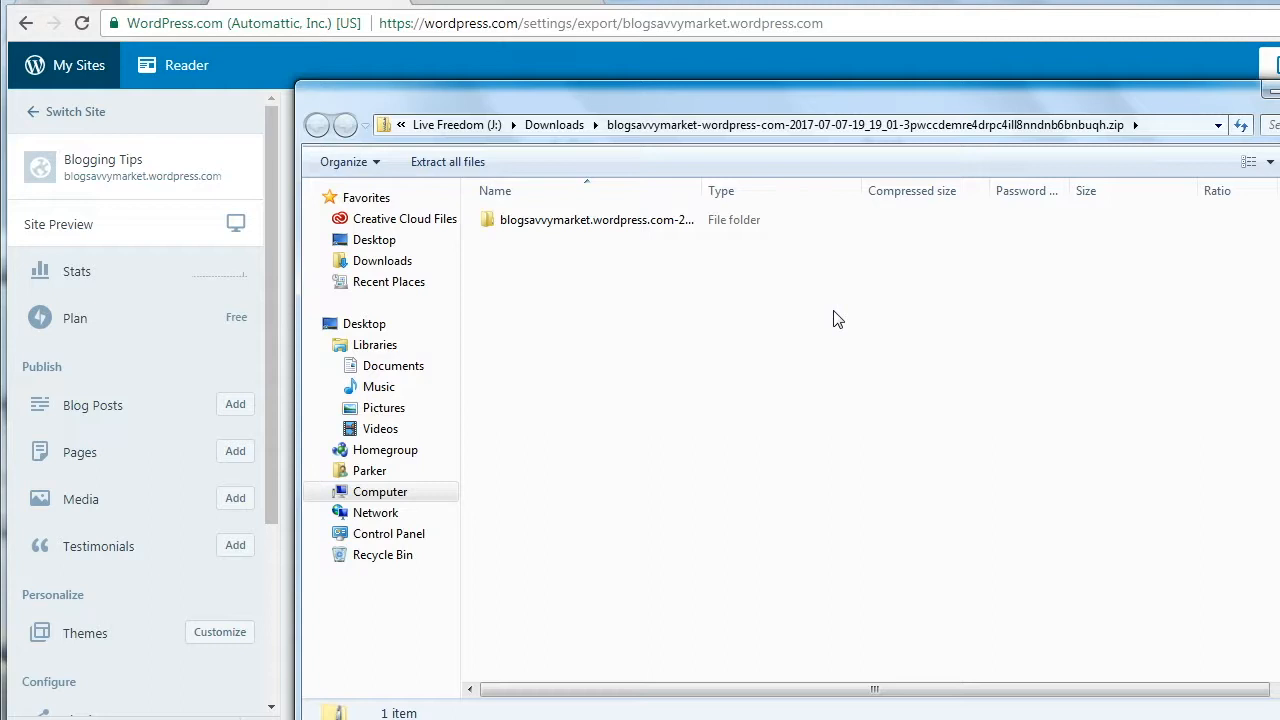
{"action": "mouse_move", "coordinate": [447, 161]}
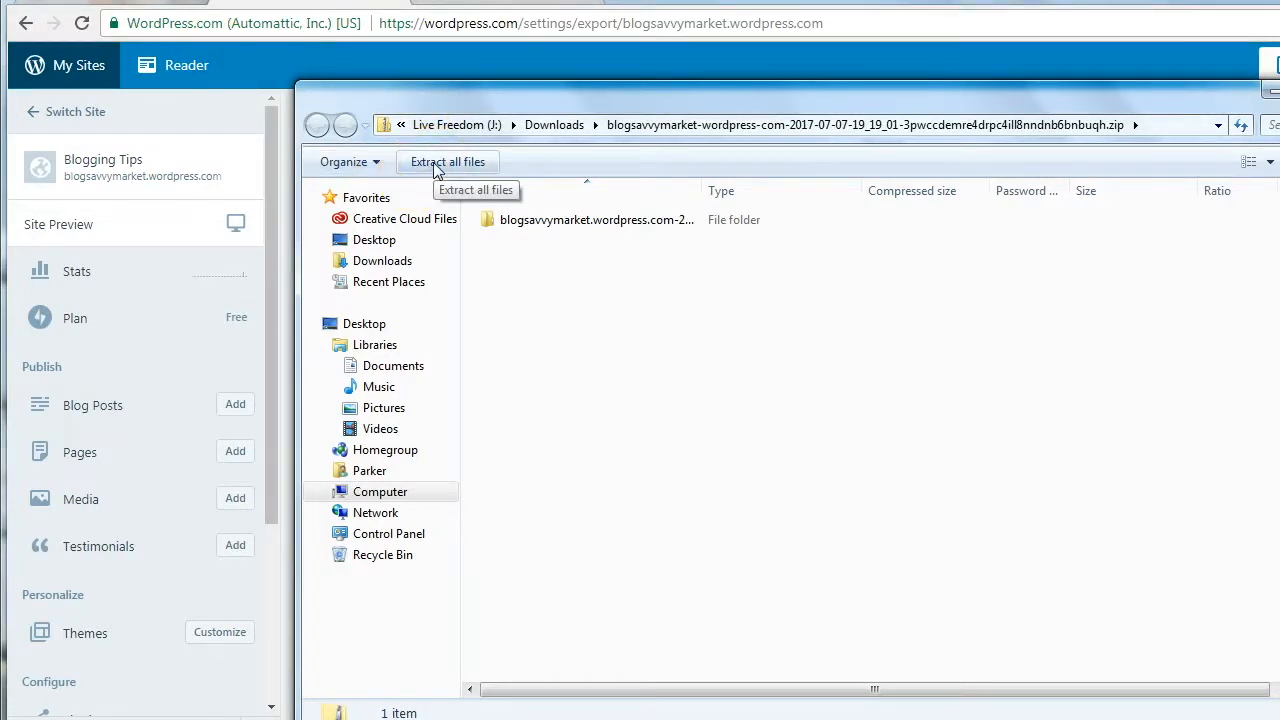
{"action": "mouse_move", "coordinate": [785, 416]}
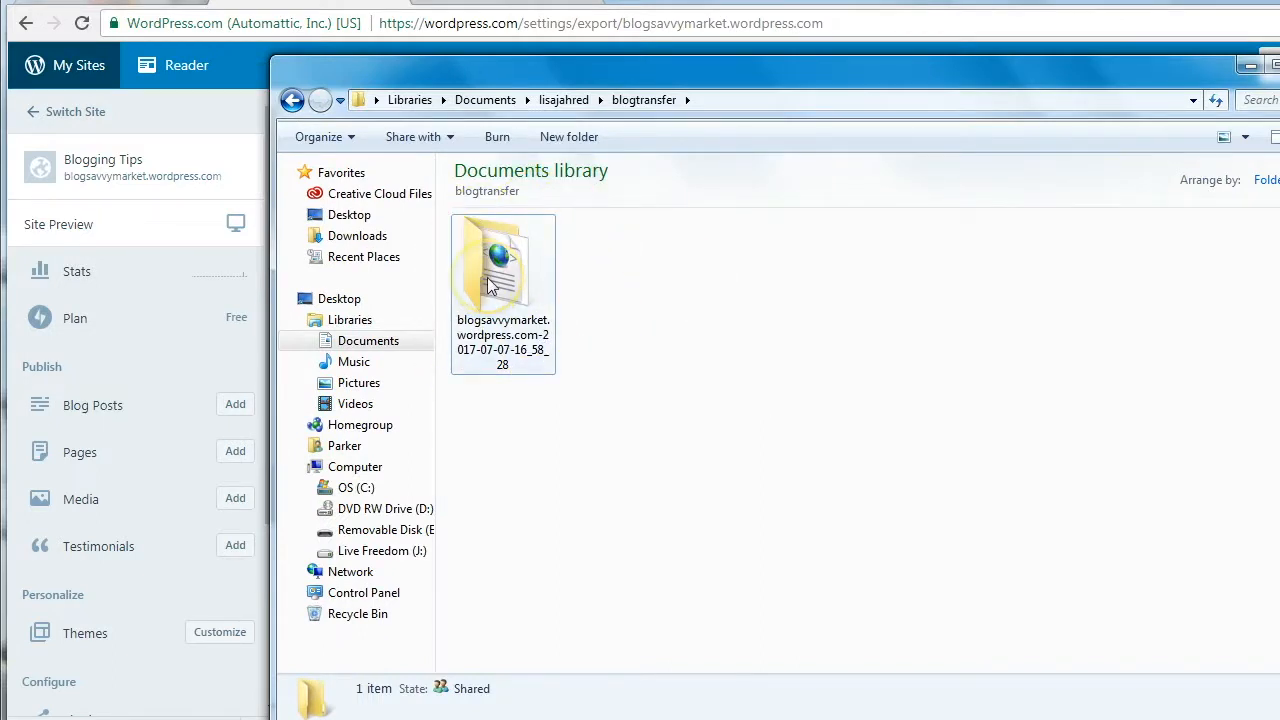
Open the extracted blogsavvymarket folder to reveal the bloggingtips XML file.
{"action": "double_click", "coordinate": [502, 265]}
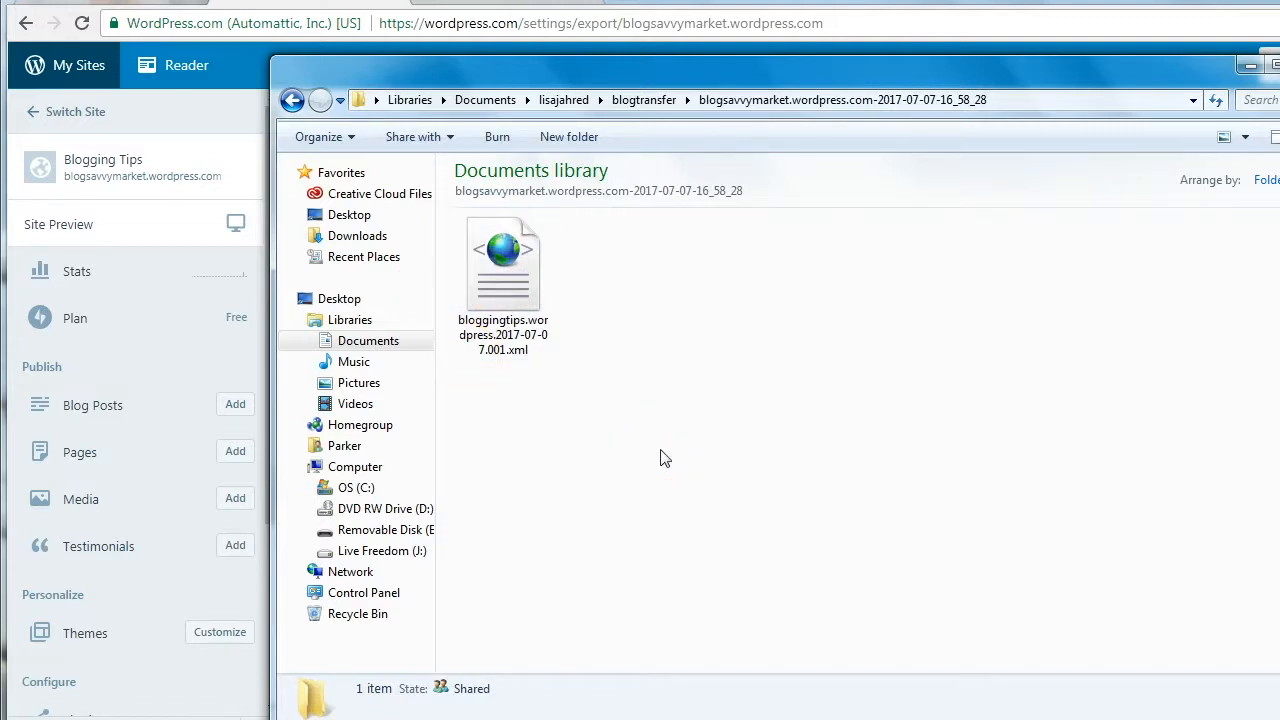
{"action": "mouse_move", "coordinate": [911, 513]}
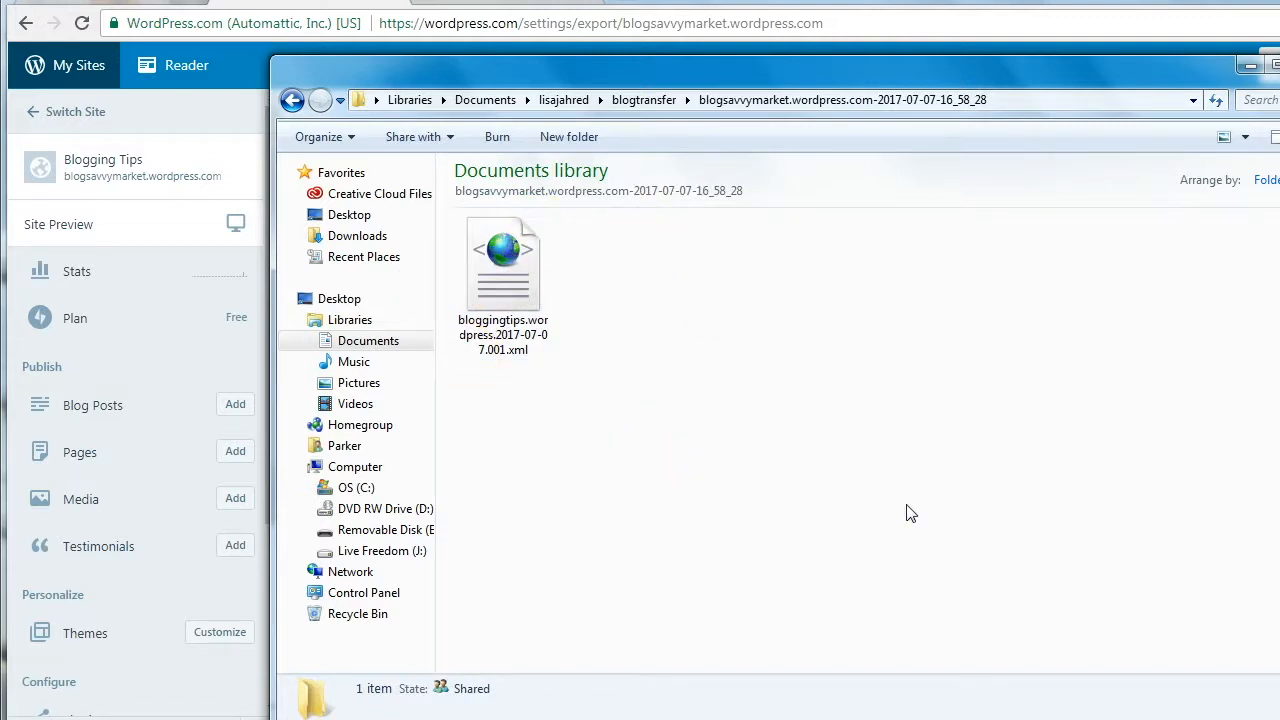
{"action": "left_click", "coordinate": [912, 582]}
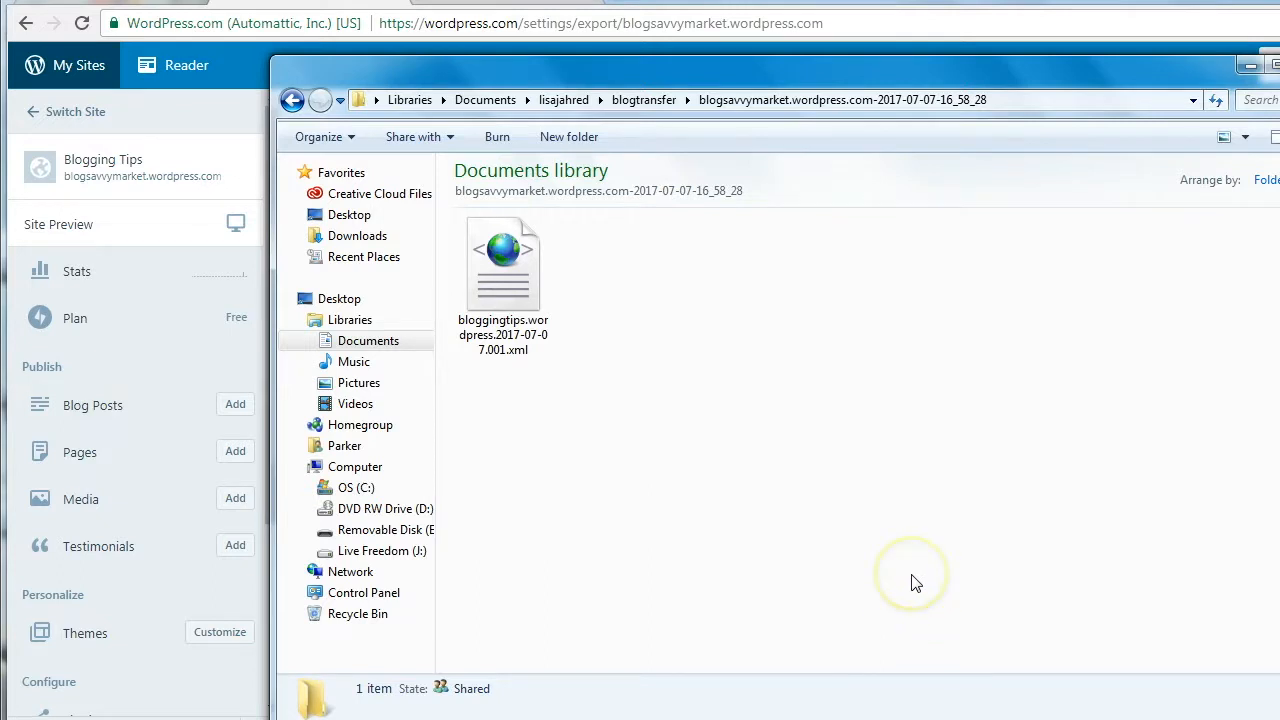
{"action": "mouse_move", "coordinate": [915, 583]}
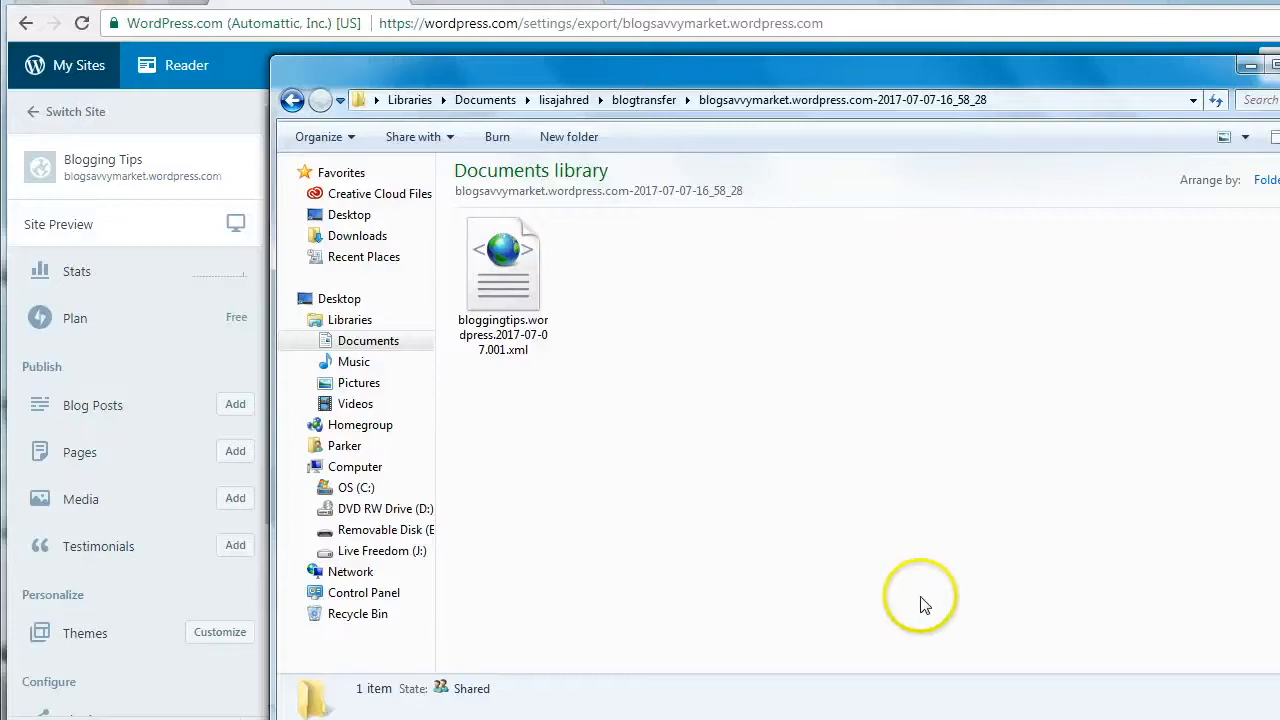
{"action": "mouse_move", "coordinate": [1200, 225]}
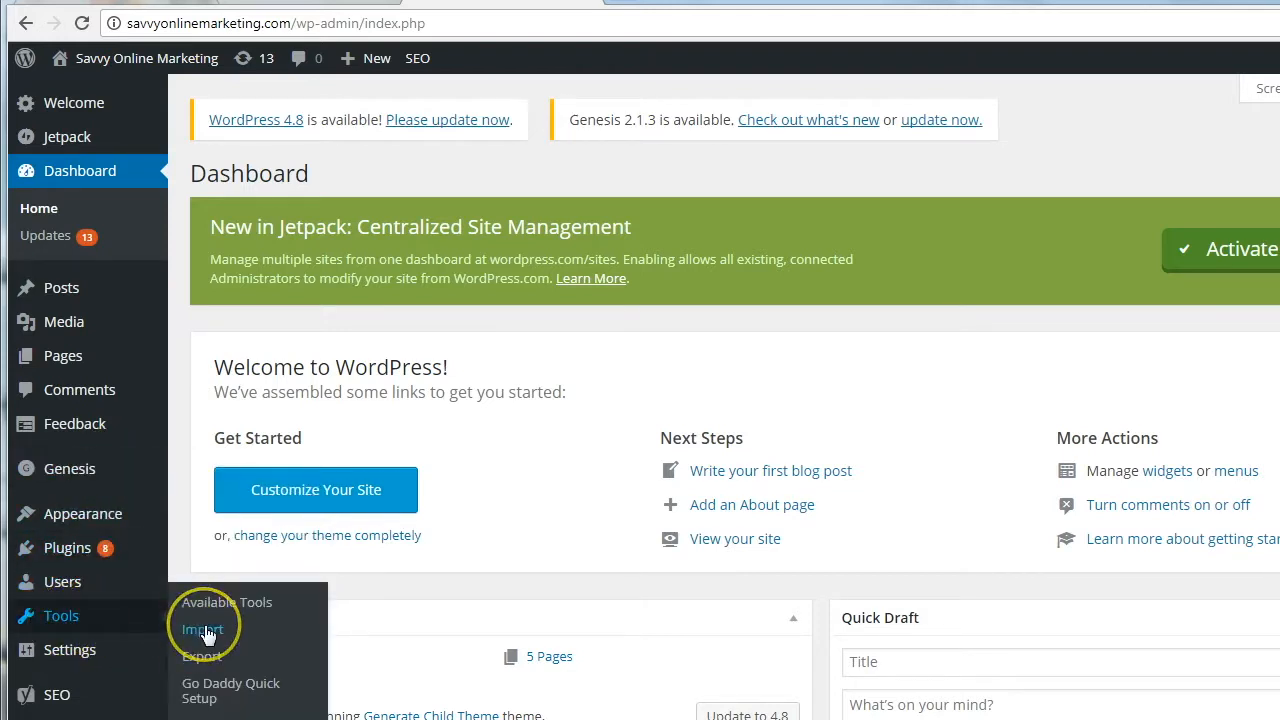
Launch the WordPress importer from the Tools > Import list.
{"action": "left_click", "coordinate": [202, 629]}
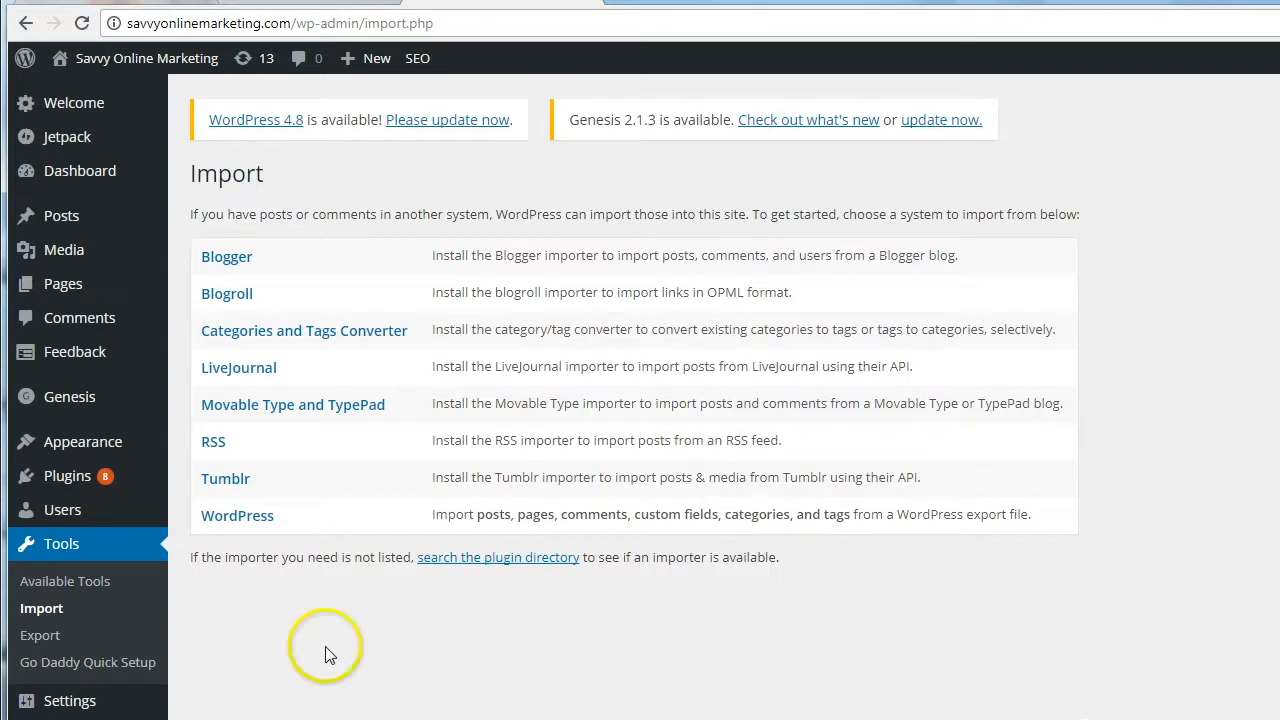
{"action": "mouse_move", "coordinate": [237, 515]}
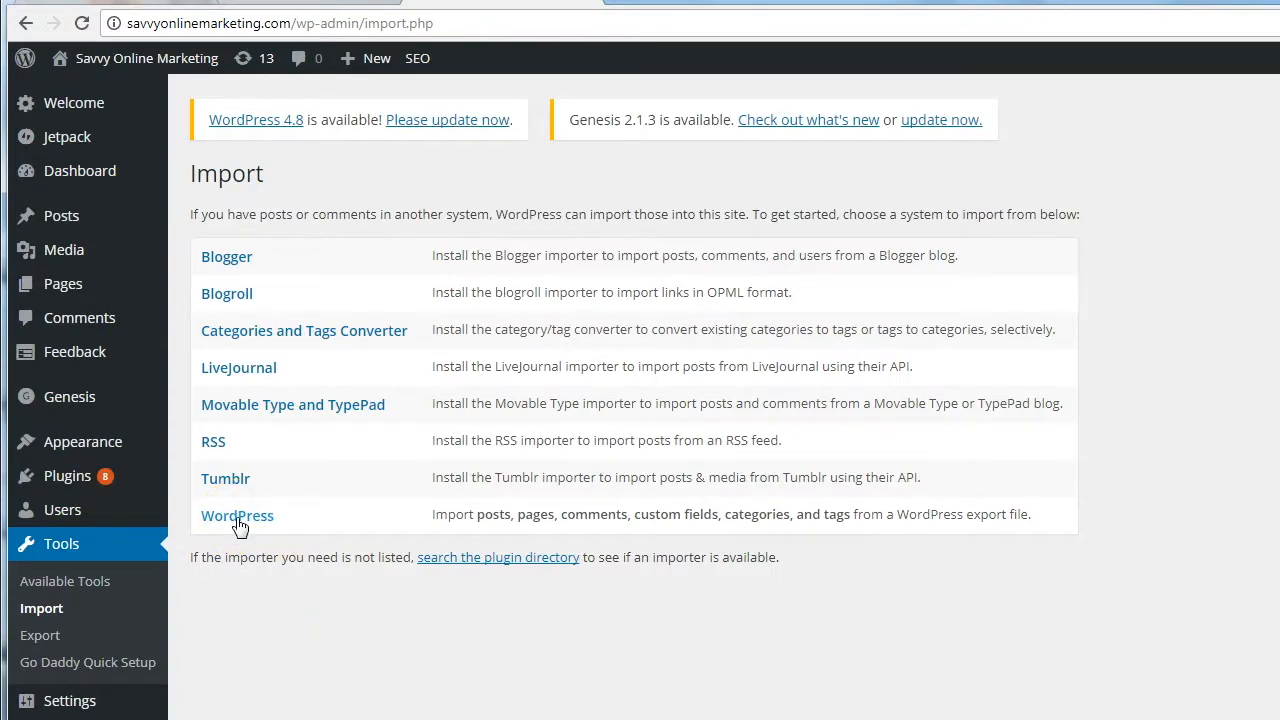
{"action": "left_click", "coordinate": [237, 515]}
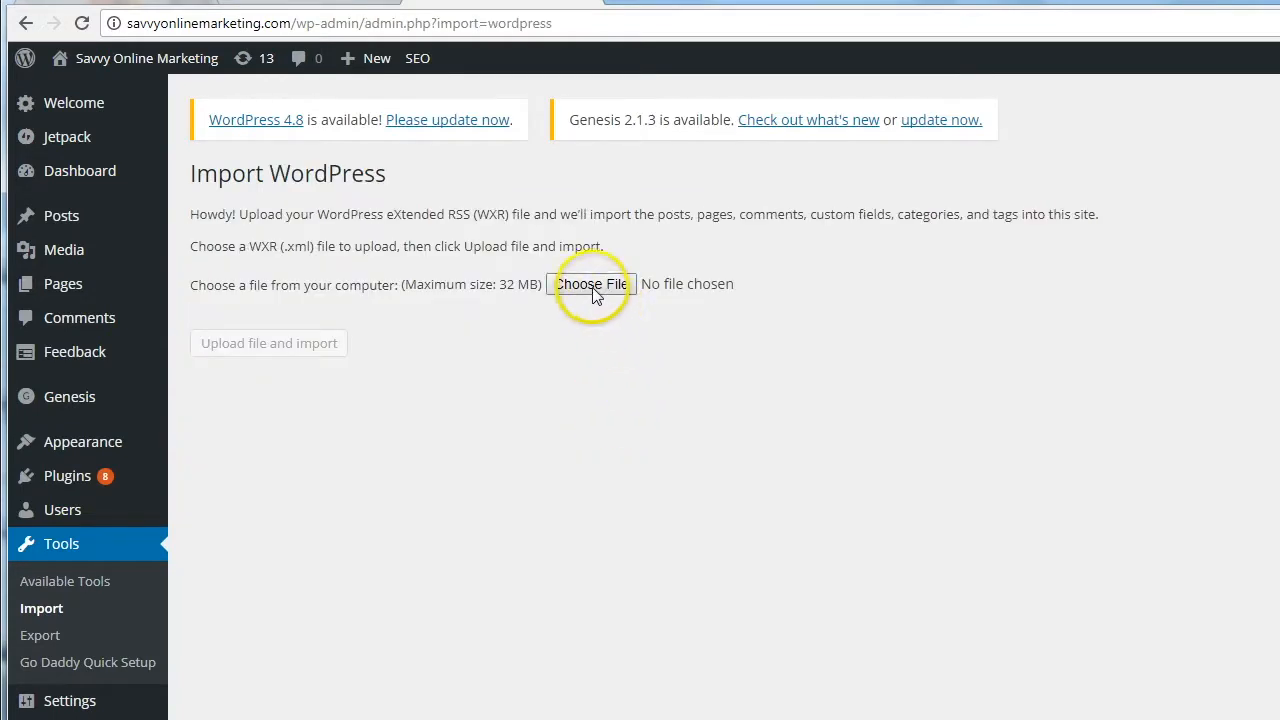
Choose the bloggingtips XML export file from its folder and upload it for import.
{"action": "left_click", "coordinate": [592, 284]}
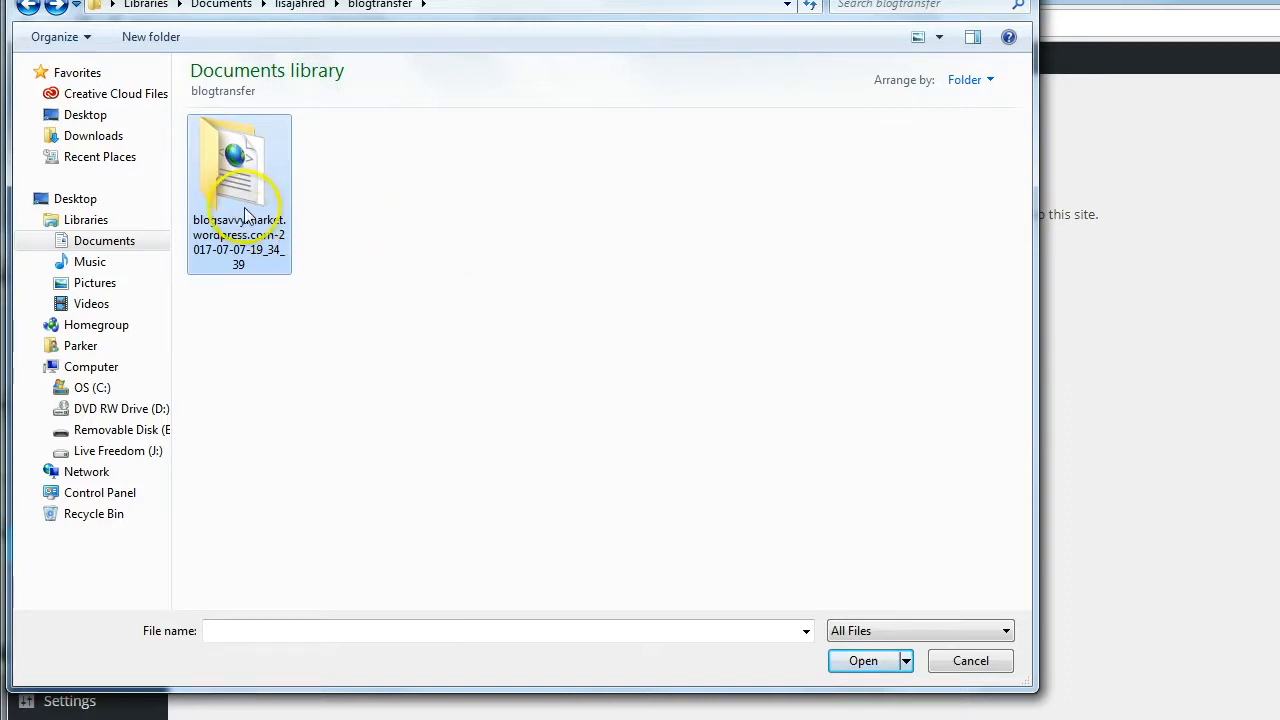
{"action": "double_click", "coordinate": [238, 185]}
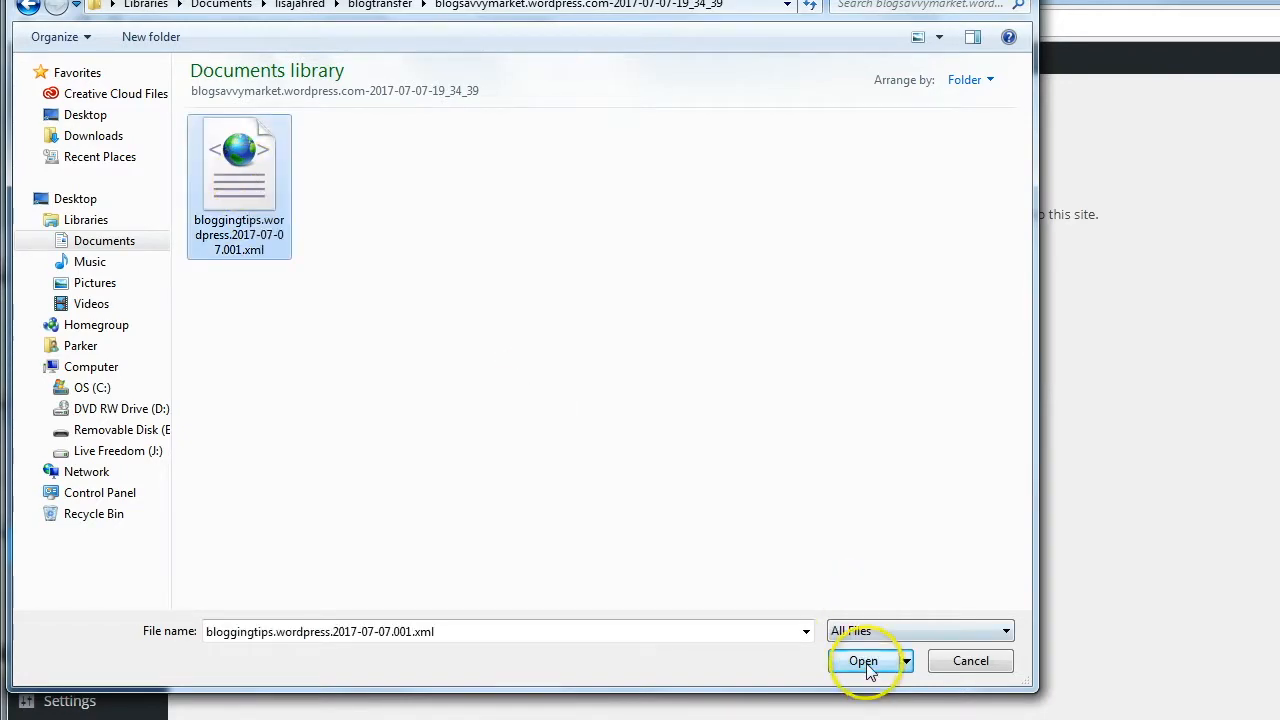
{"action": "left_click", "coordinate": [863, 661]}
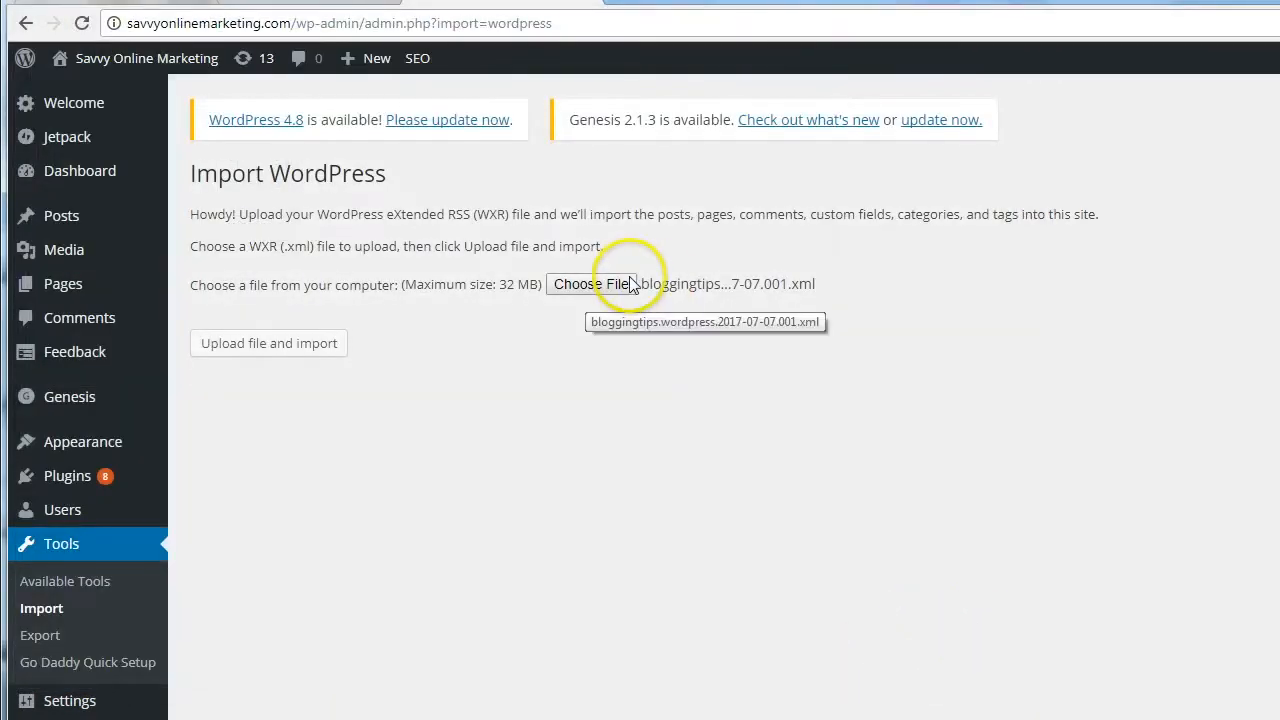
{"action": "mouse_move", "coordinate": [822, 308]}
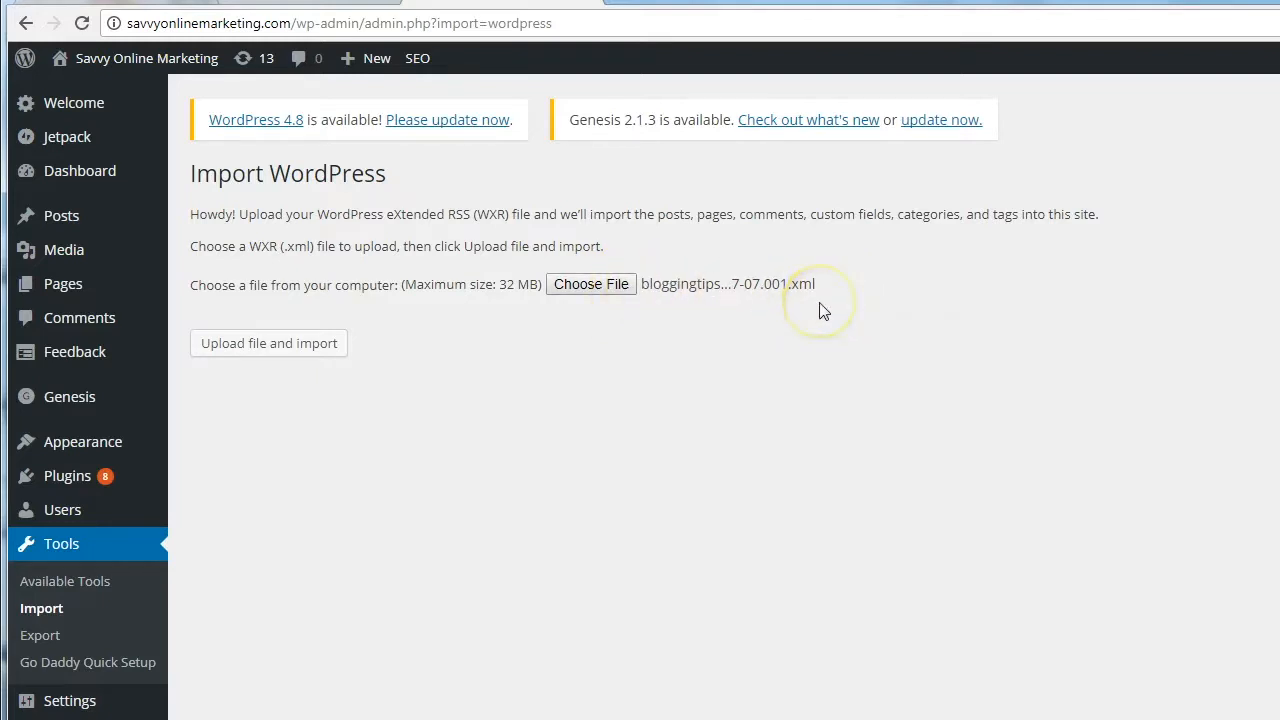
{"action": "mouse_move", "coordinate": [822, 310]}
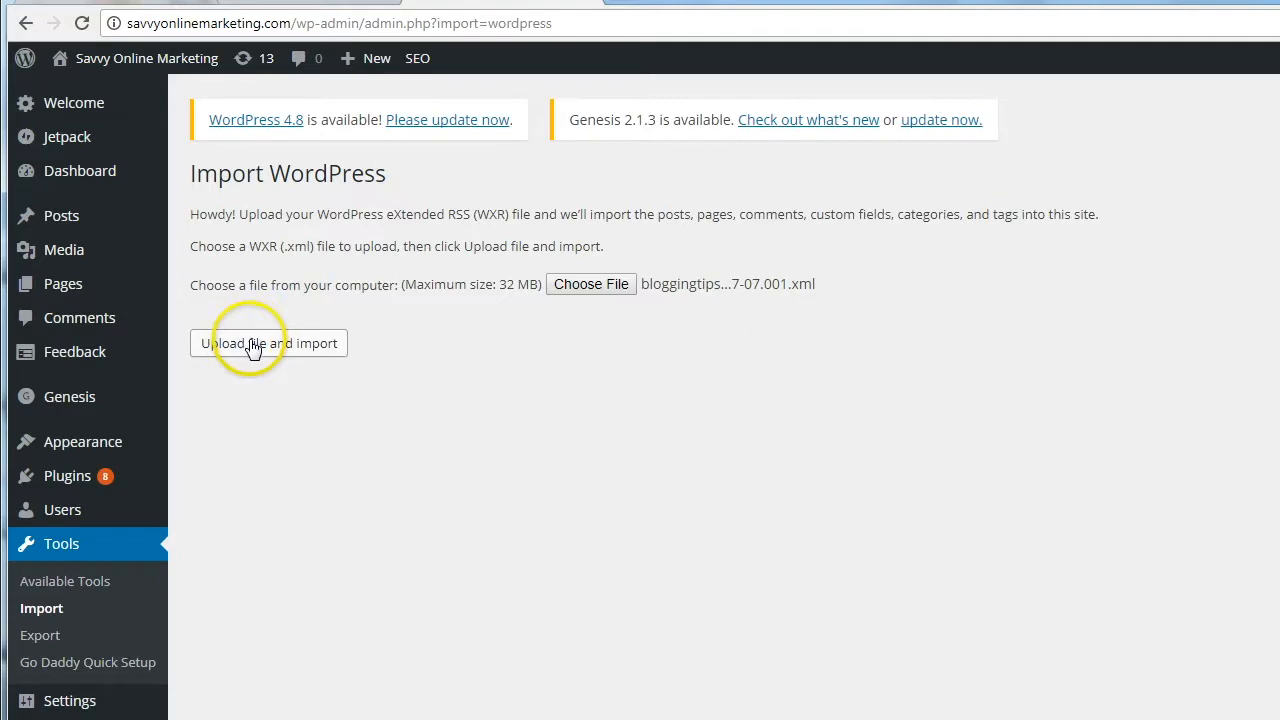
{"action": "left_click", "coordinate": [268, 343]}
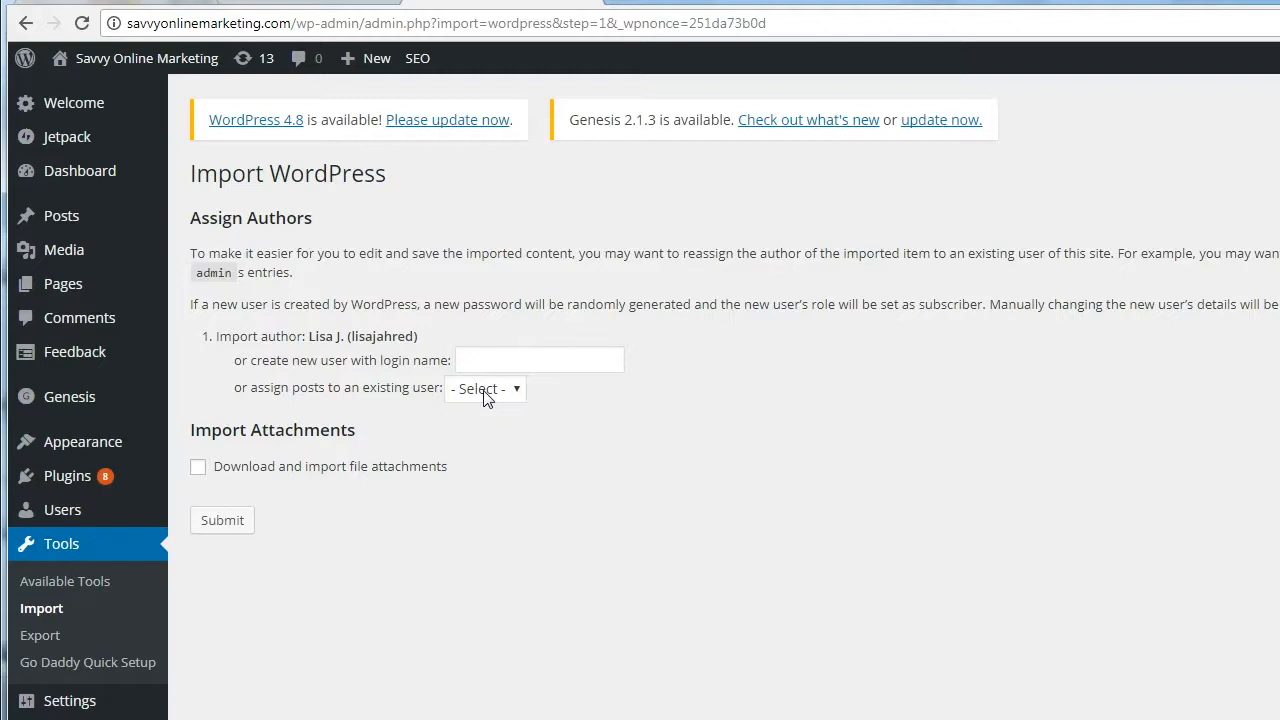
{"action": "mouse_move", "coordinate": [508, 393]}
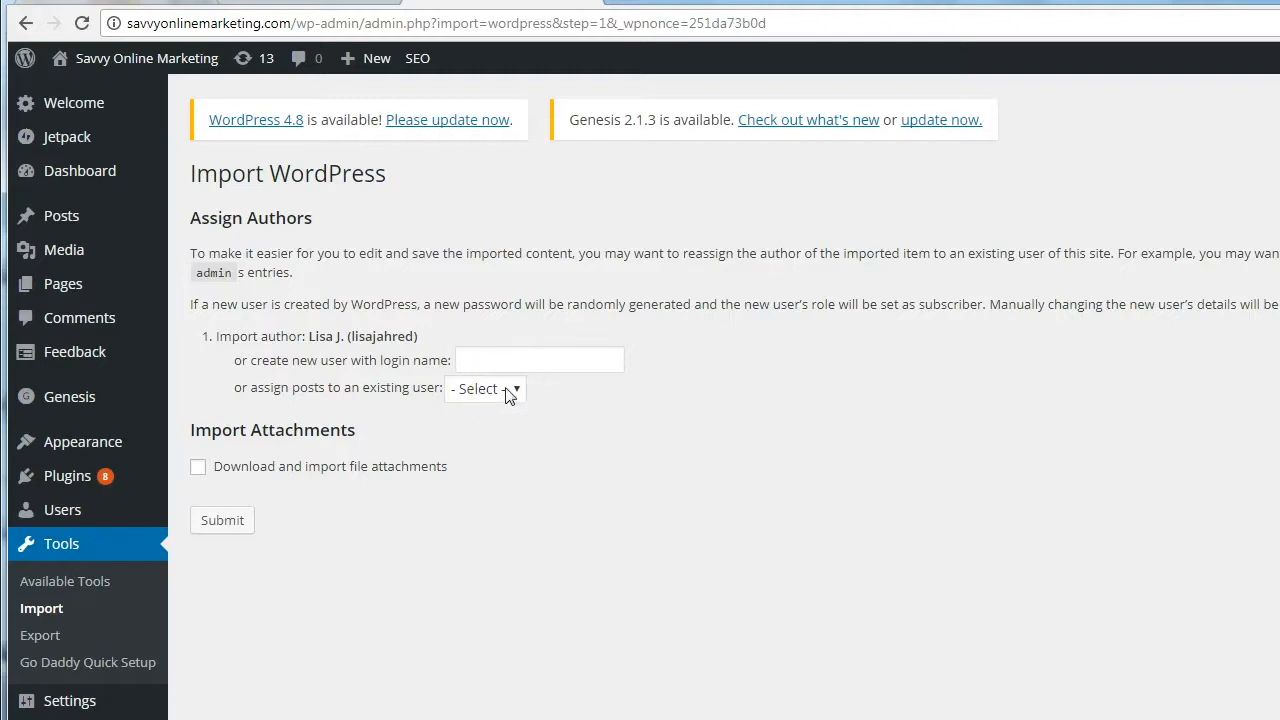
Assign imported posts to user Savvy, include file attachments, and submit the import.
{"action": "left_click", "coordinate": [485, 388]}
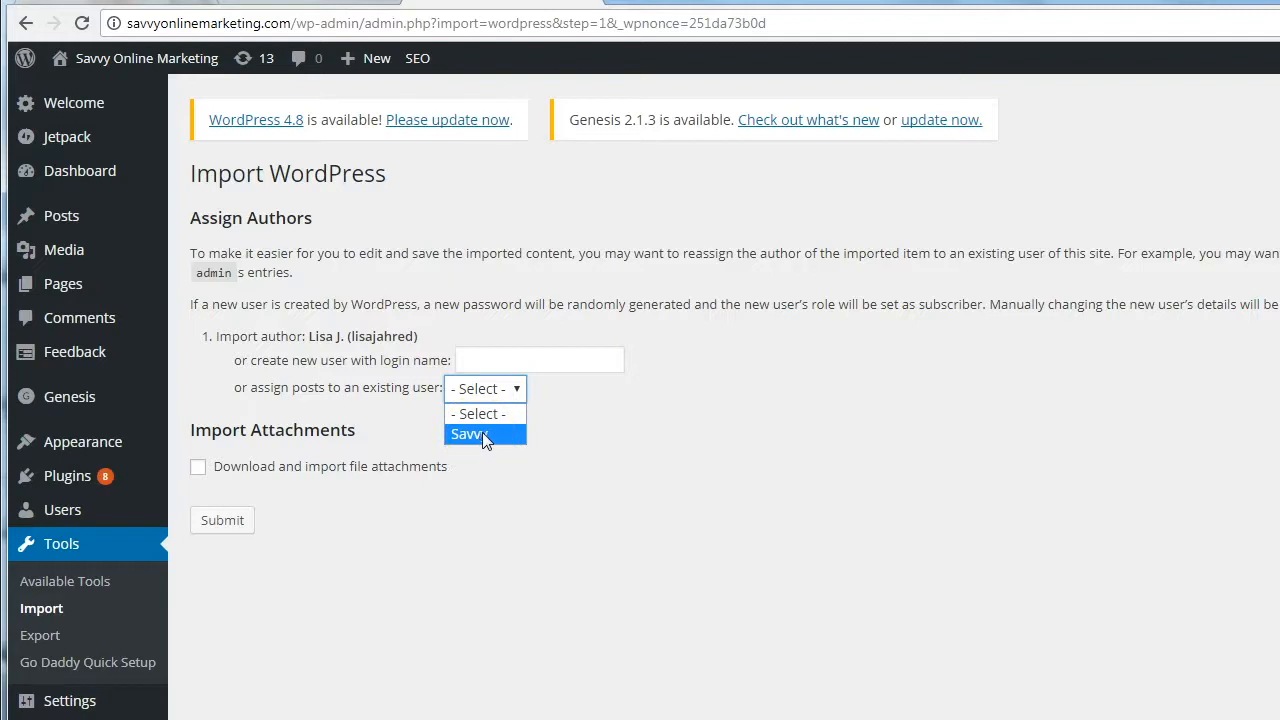
{"action": "left_click", "coordinate": [469, 433]}
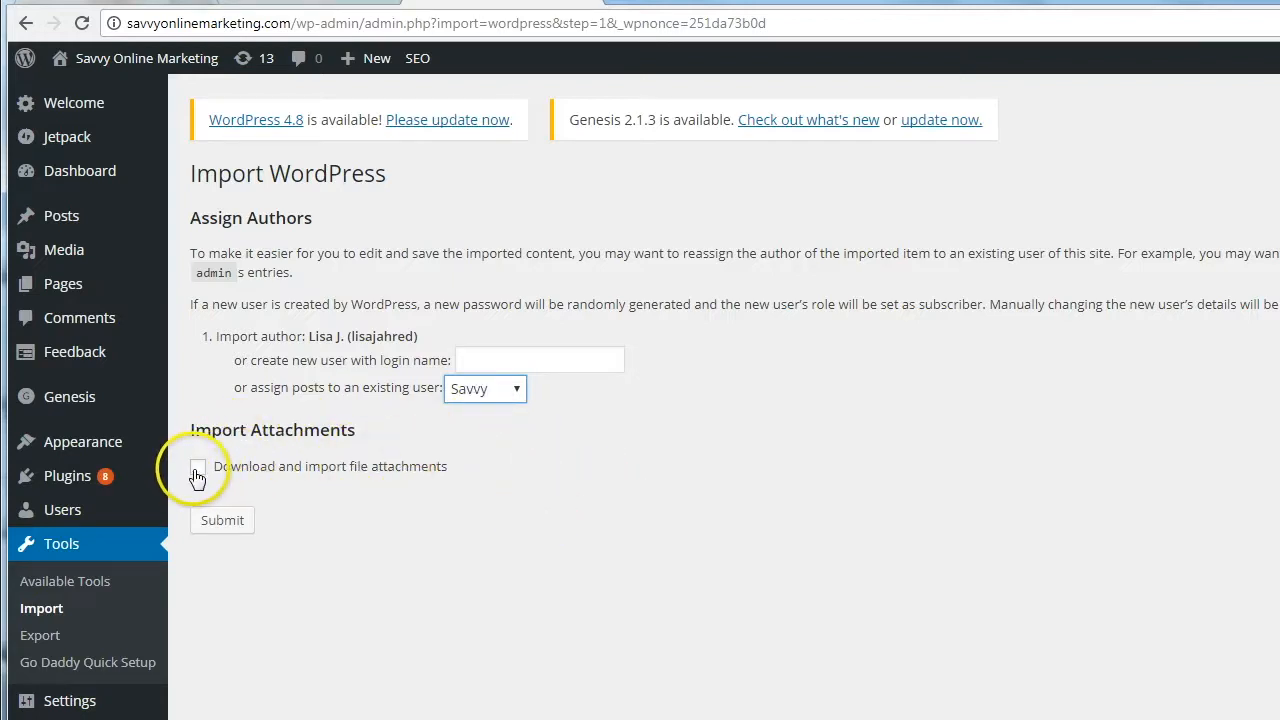
{"action": "left_click", "coordinate": [197, 466]}
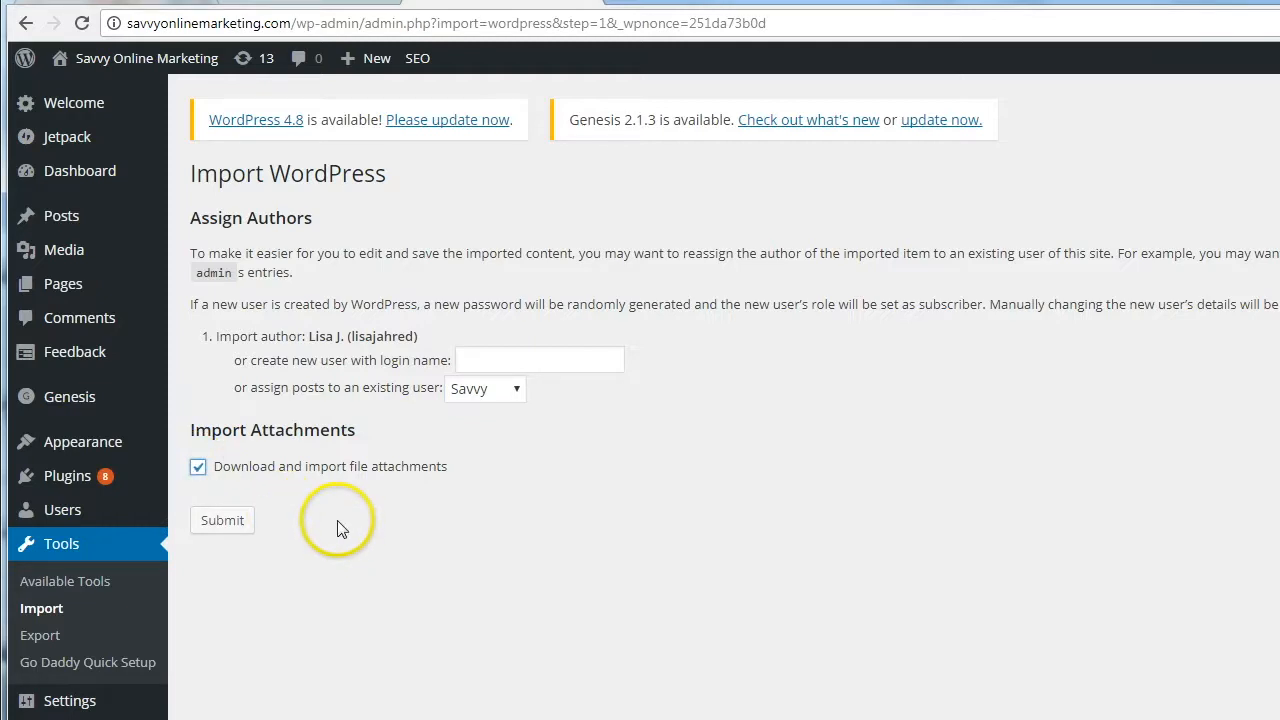
{"action": "mouse_move", "coordinate": [358, 525]}
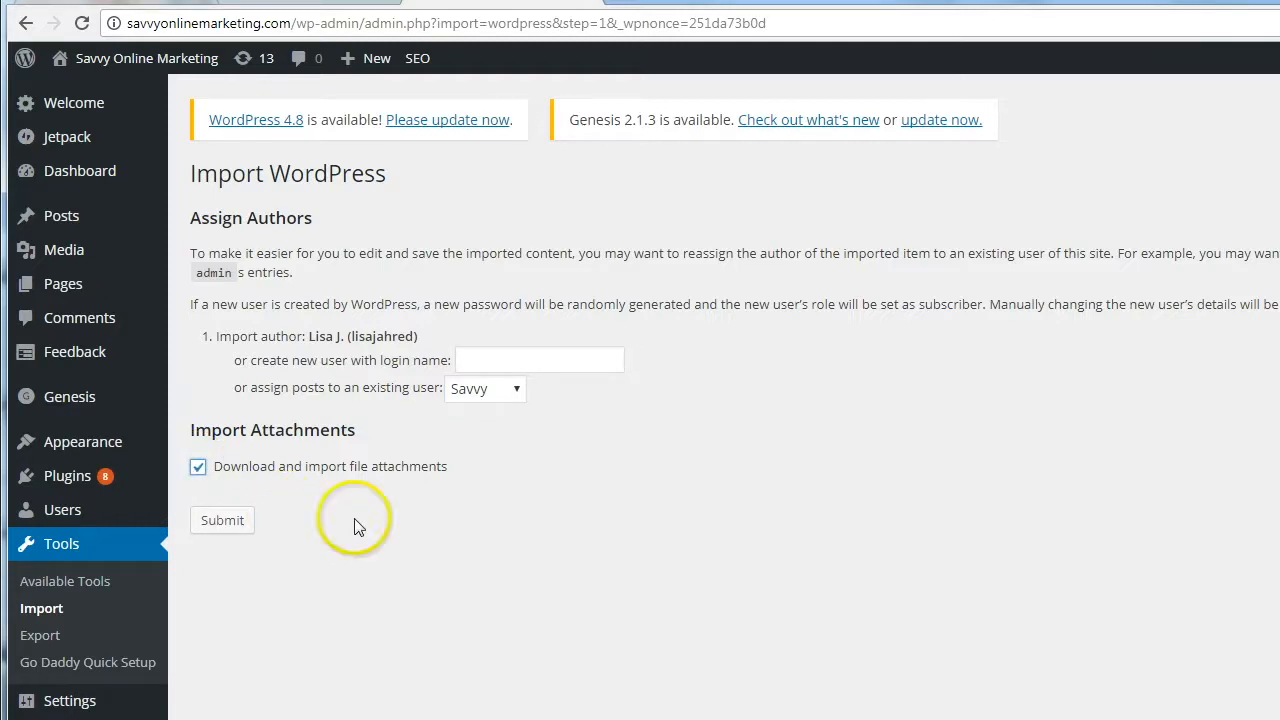
{"action": "mouse_move", "coordinate": [222, 520]}
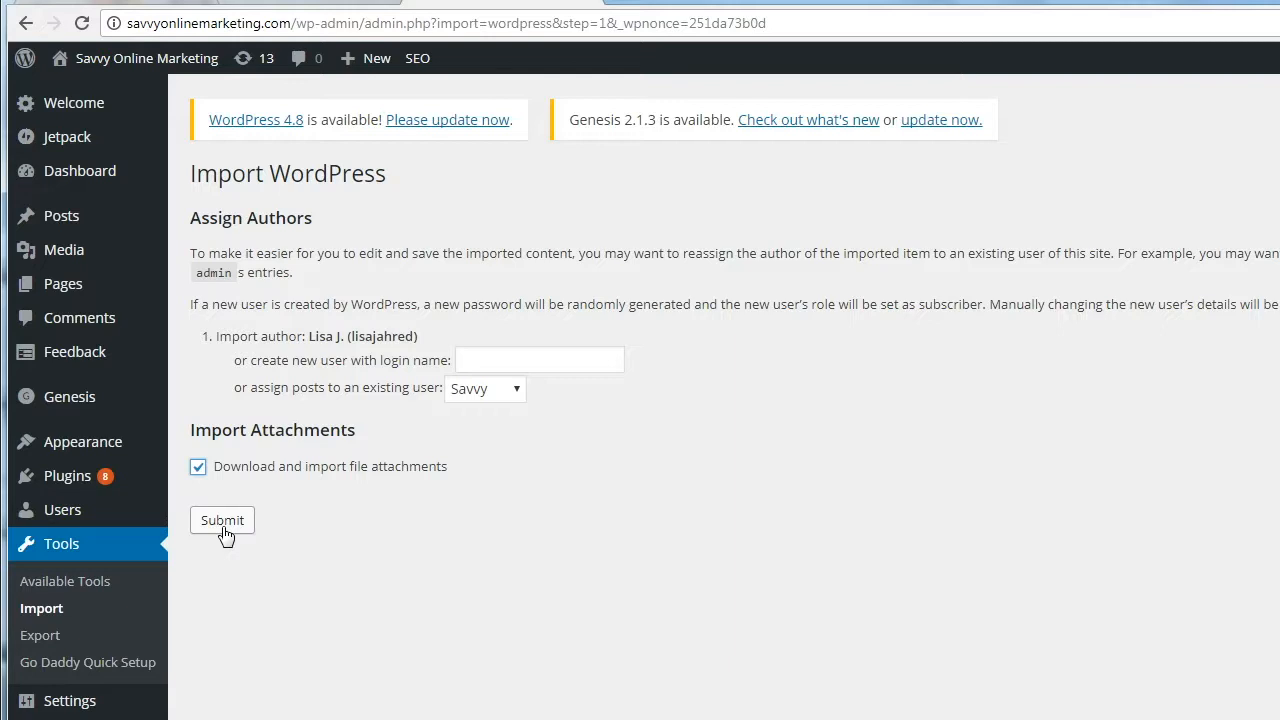
{"action": "left_click", "coordinate": [221, 520]}
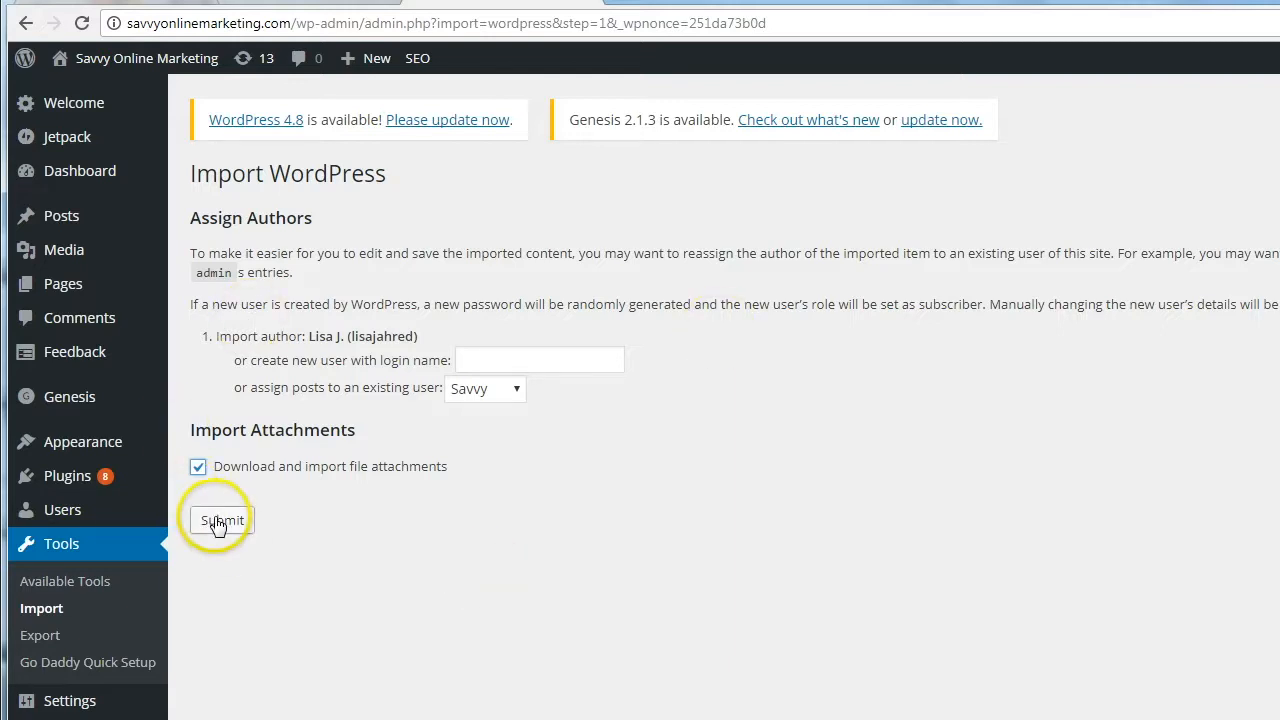
{"action": "left_click", "coordinate": [220, 520]}
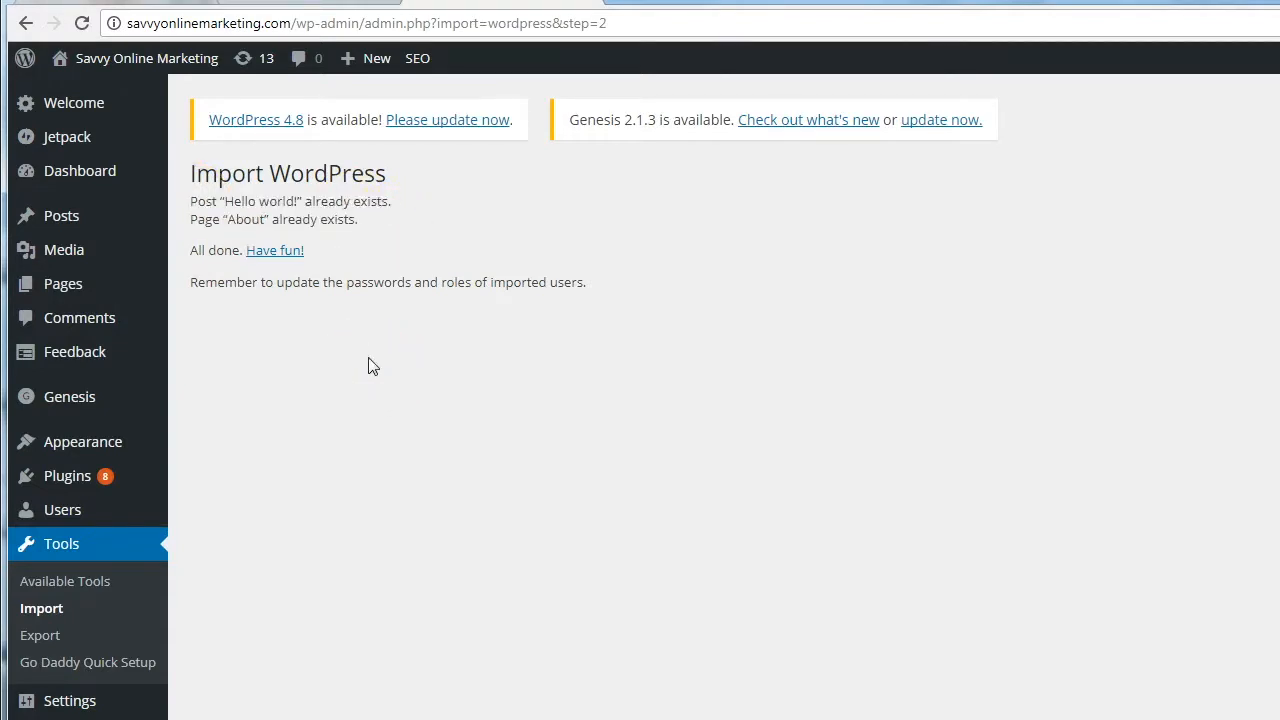
{"action": "mouse_move", "coordinate": [374, 362]}
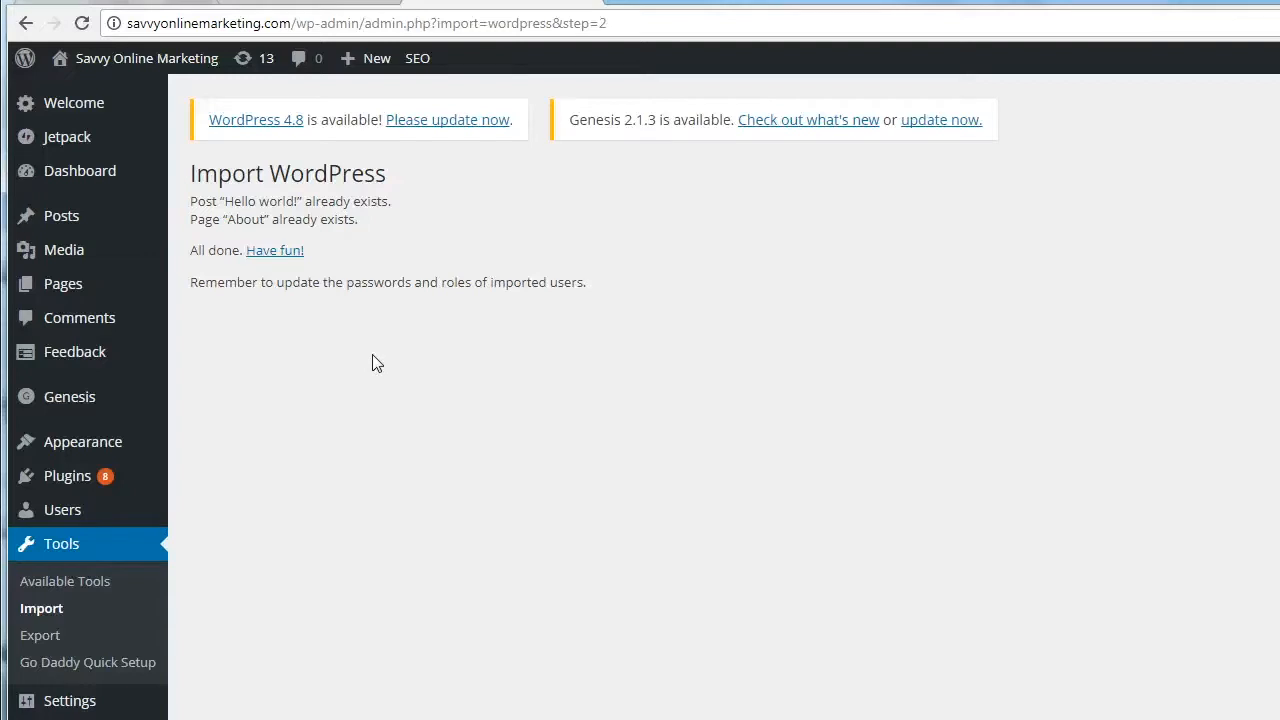
{"action": "mouse_move", "coordinate": [490, 389]}
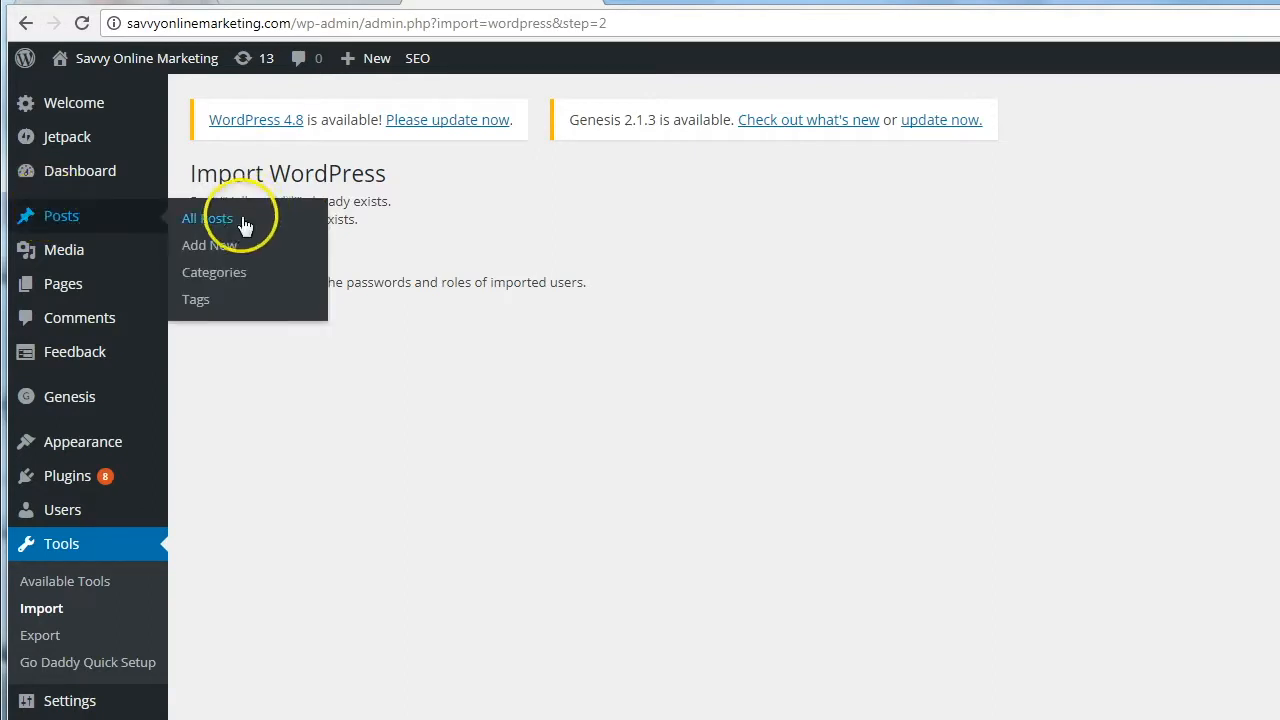
Open 'Optimizing Your Blog for Search Engines' from All Posts, review it, and view it live.
{"action": "left_click", "coordinate": [207, 218]}
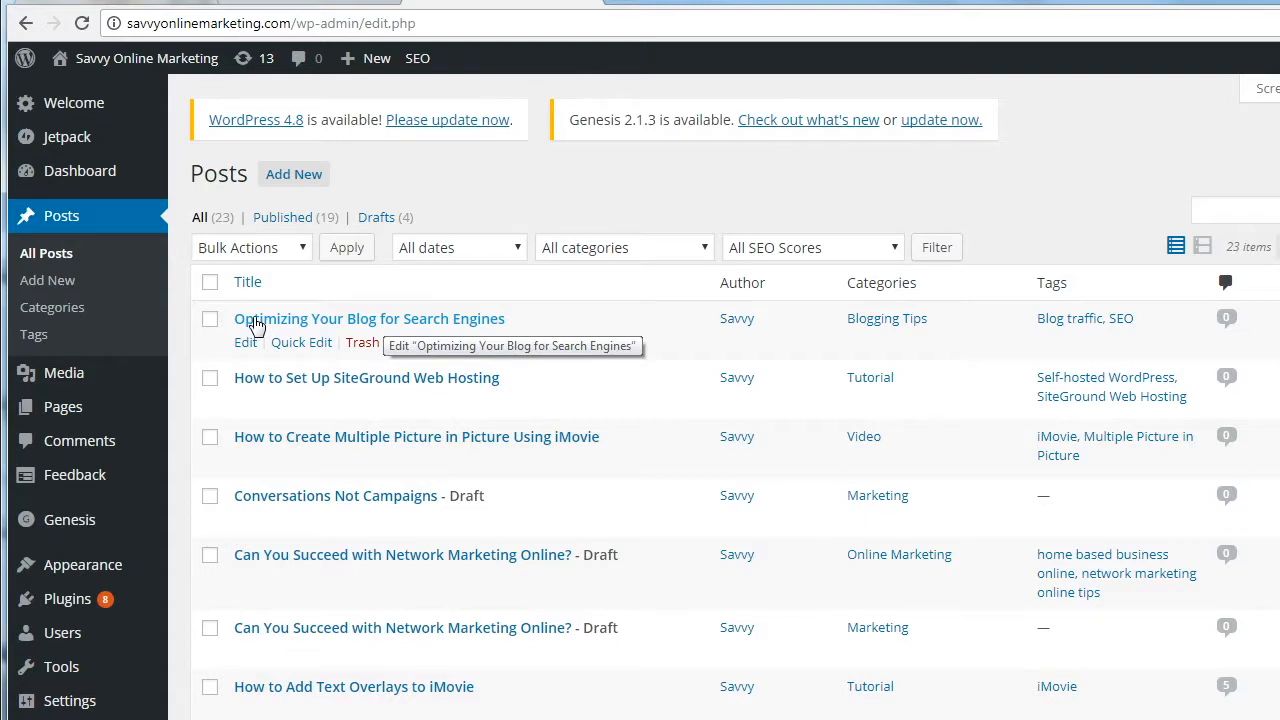
{"action": "left_click", "coordinate": [369, 318]}
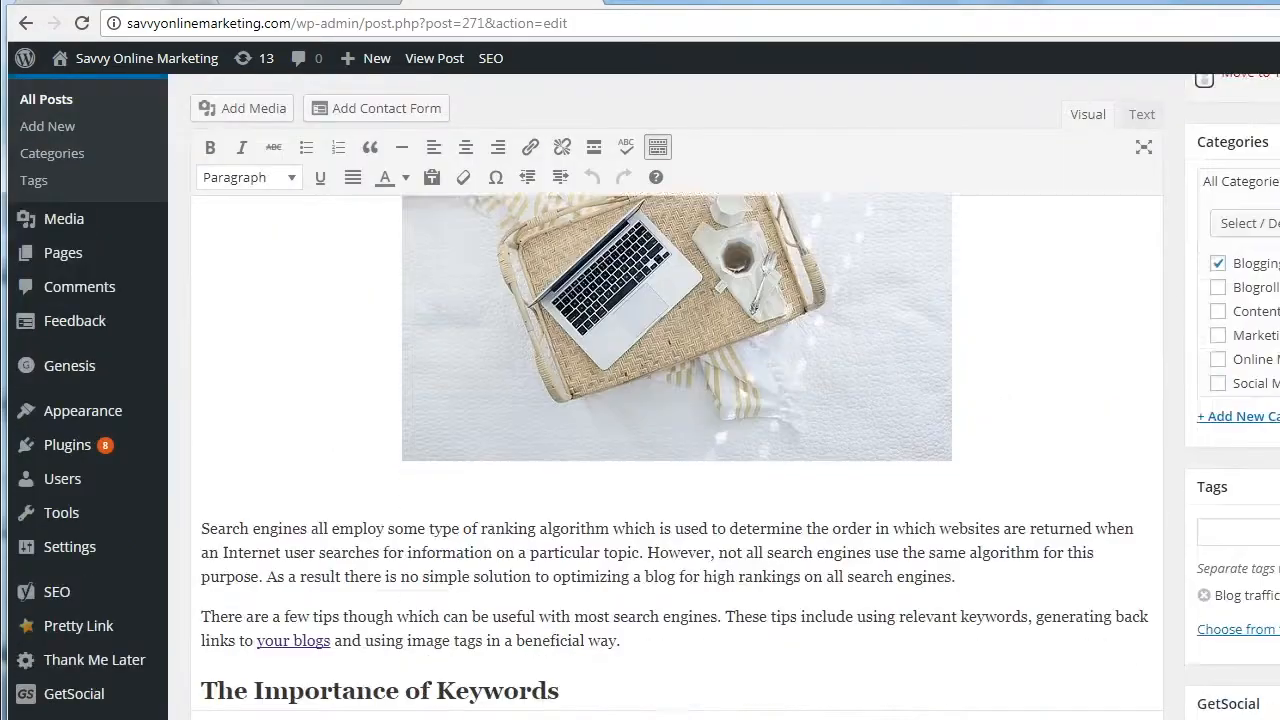
{"action": "scroll", "scroll_direction": "down", "scroll_amount": 3}
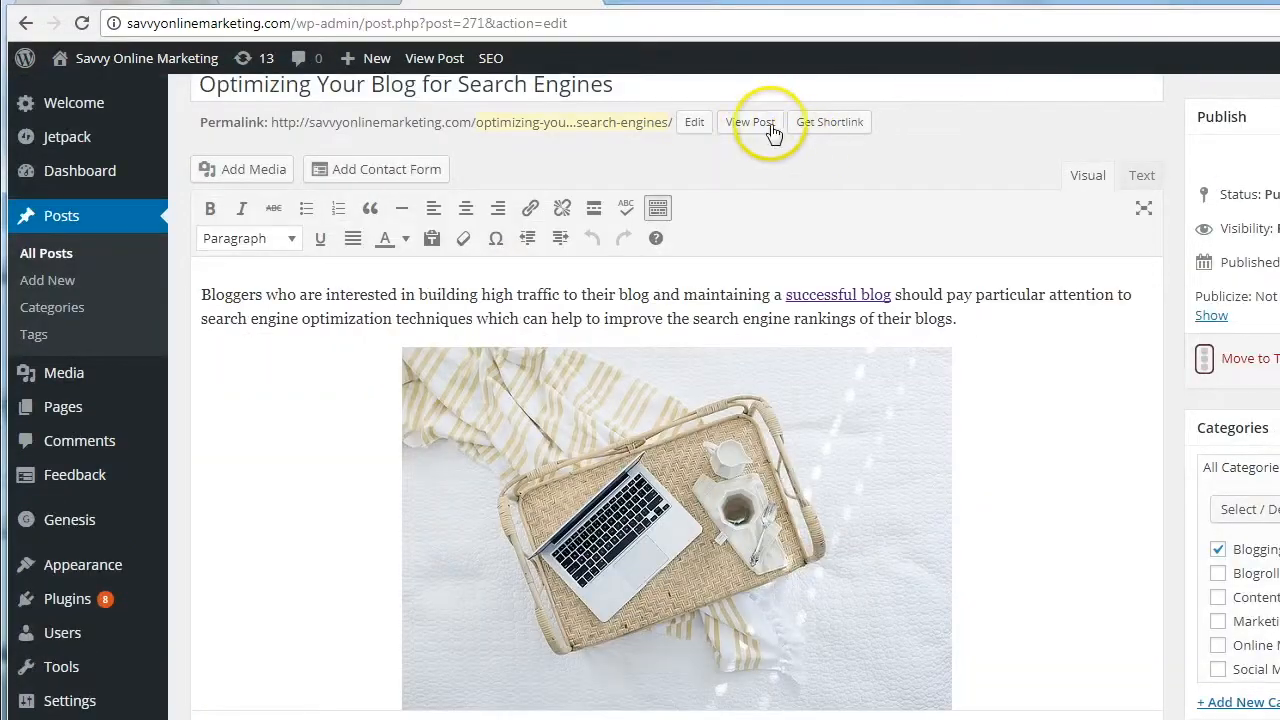
{"action": "left_click", "coordinate": [750, 121]}
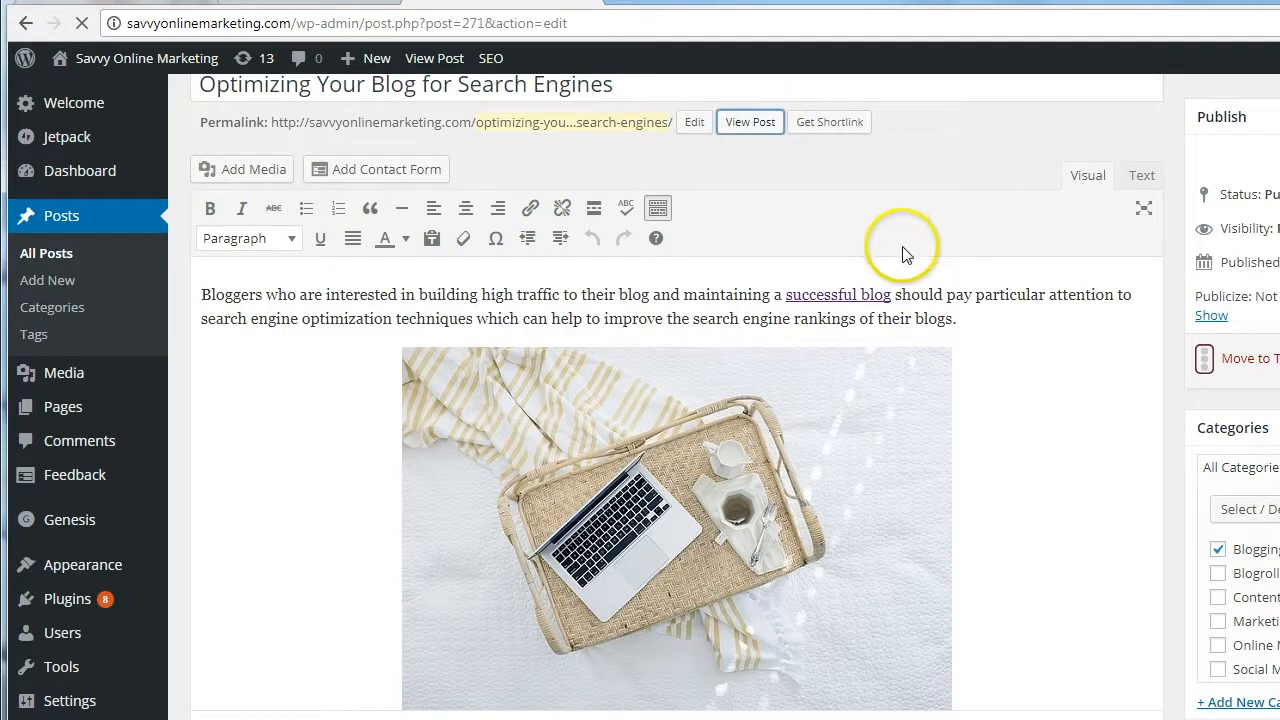
{"action": "left_click", "coordinate": [750, 121]}
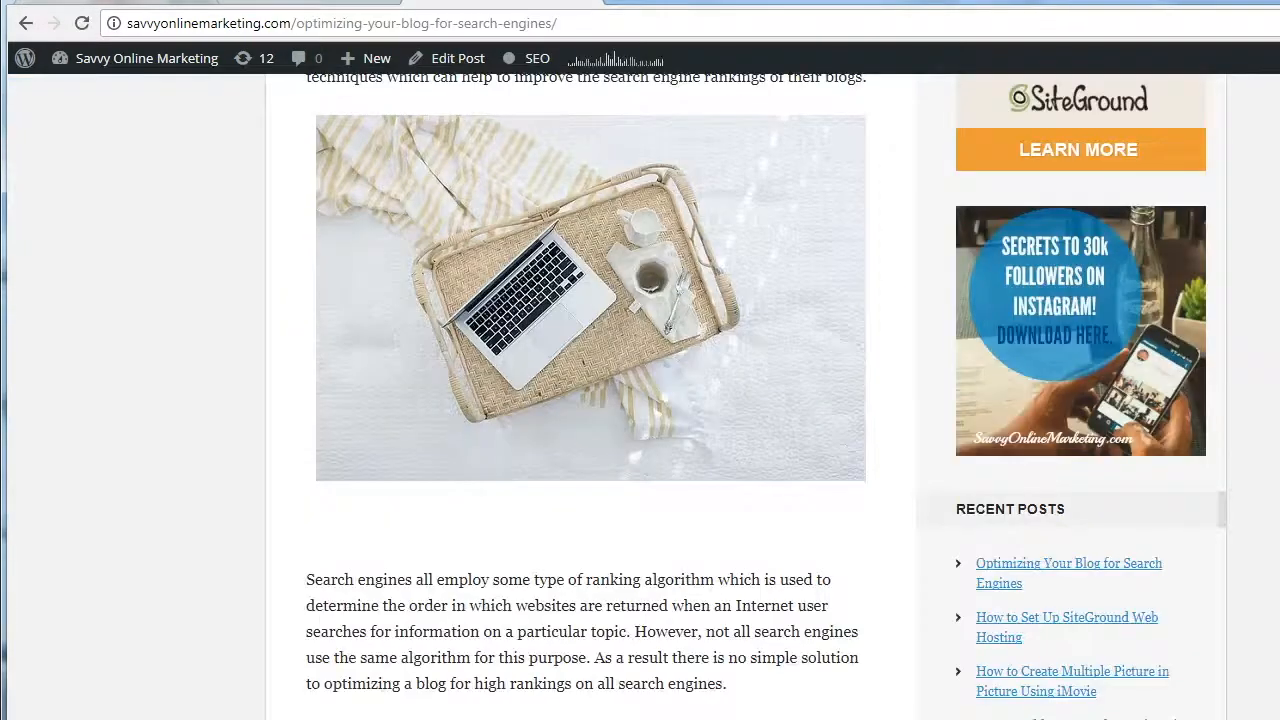
{"action": "scroll", "scroll_direction": "down", "scroll_amount": 3}
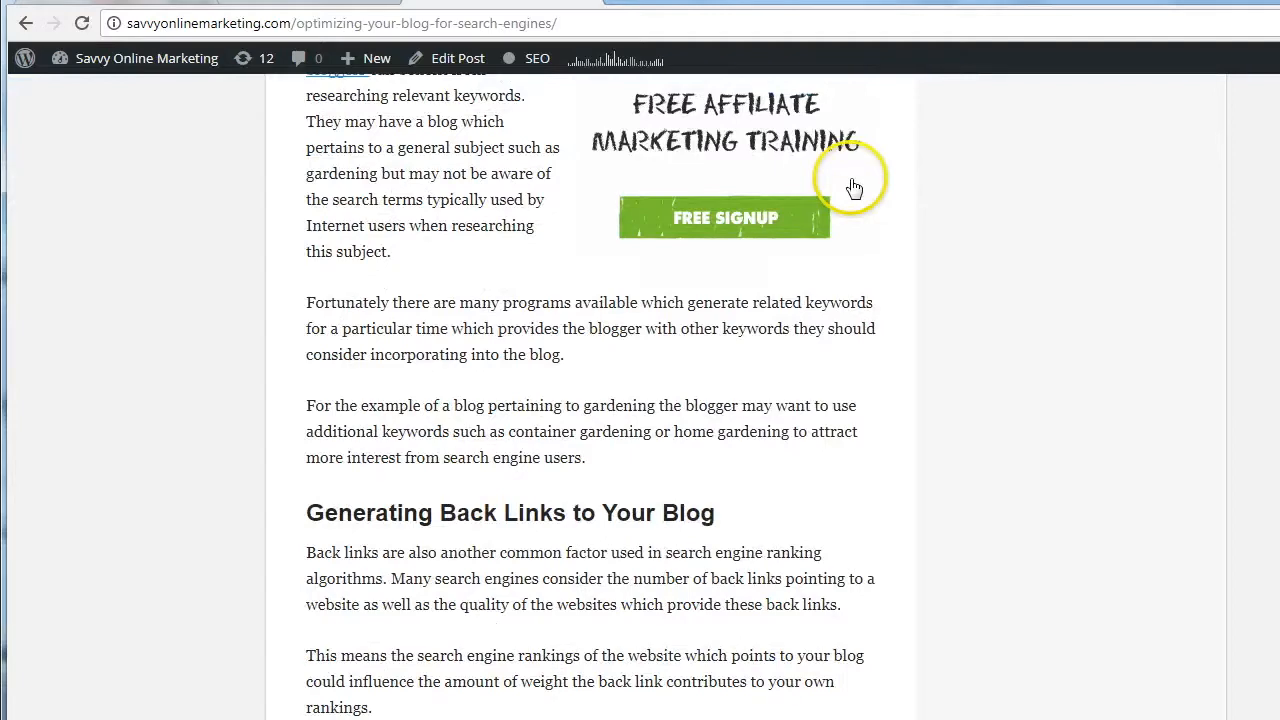
{"action": "left_click", "coordinate": [457, 58]}
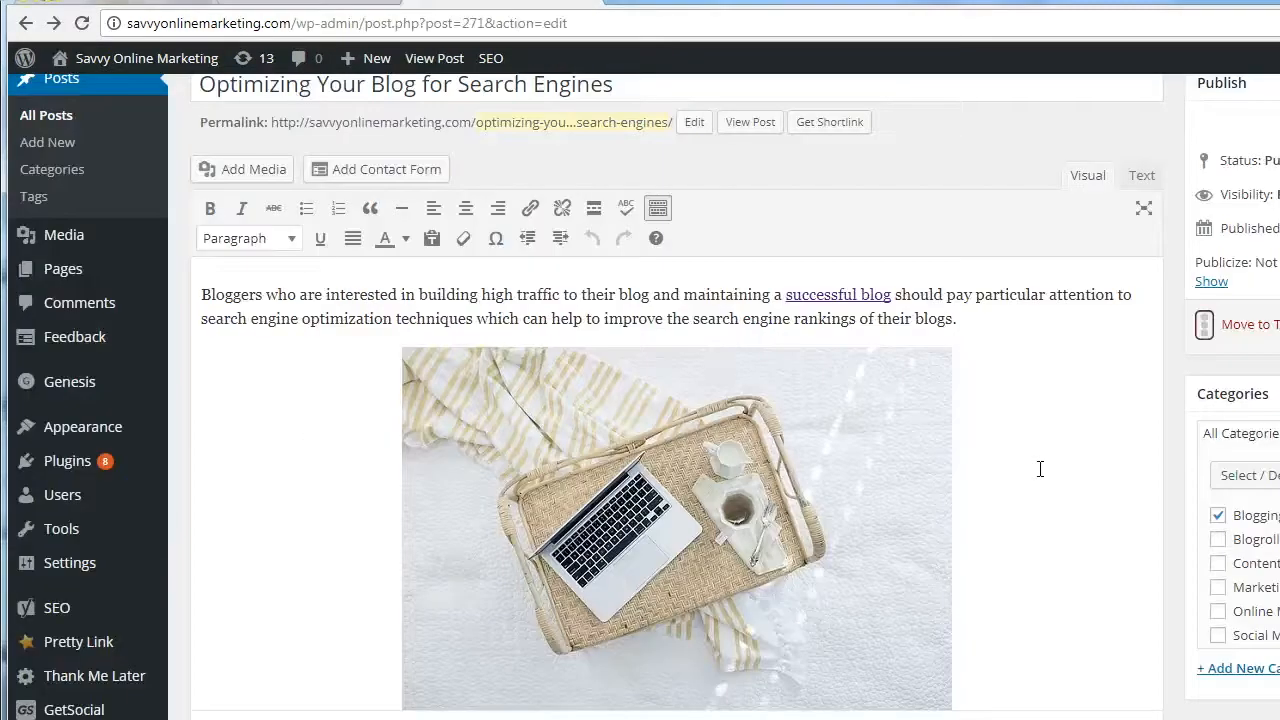